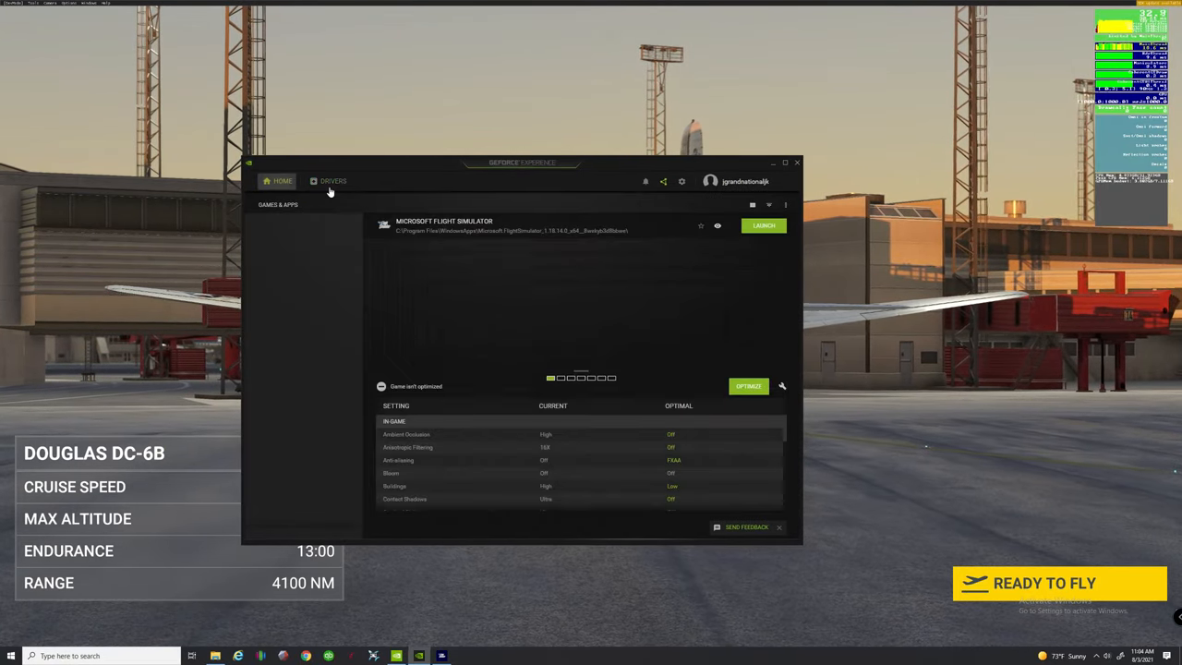
View the Drivers page showing NVIDIA Studio Driver 471.41 installed.
click(332, 180)
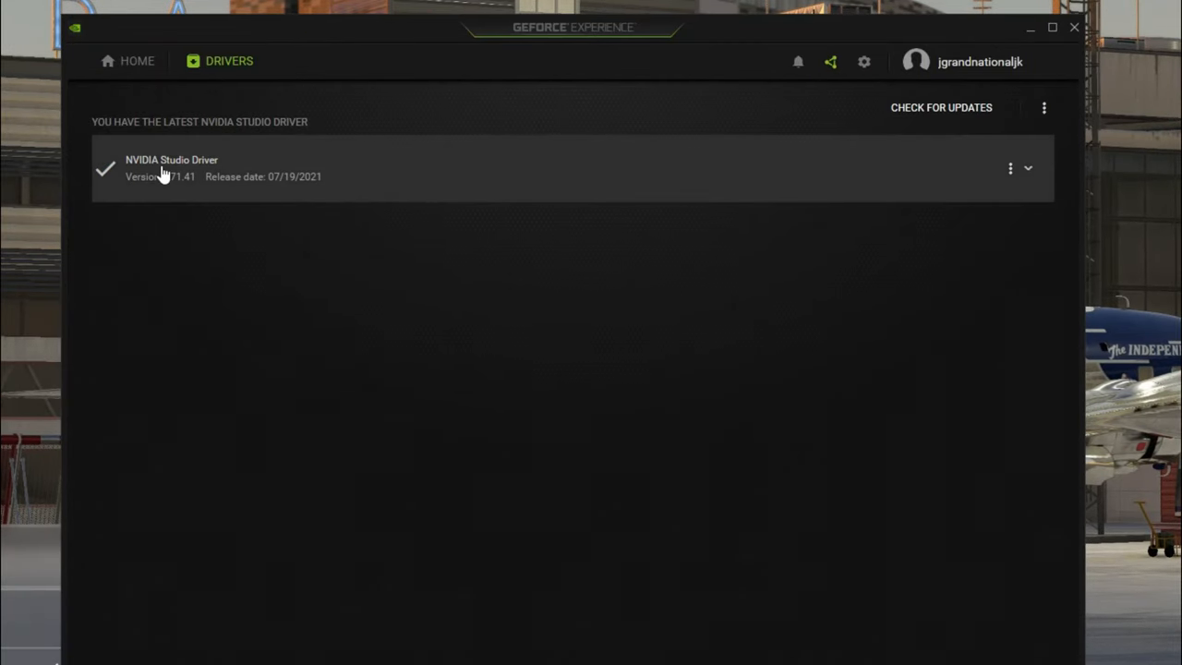
mouse_move(244, 177)
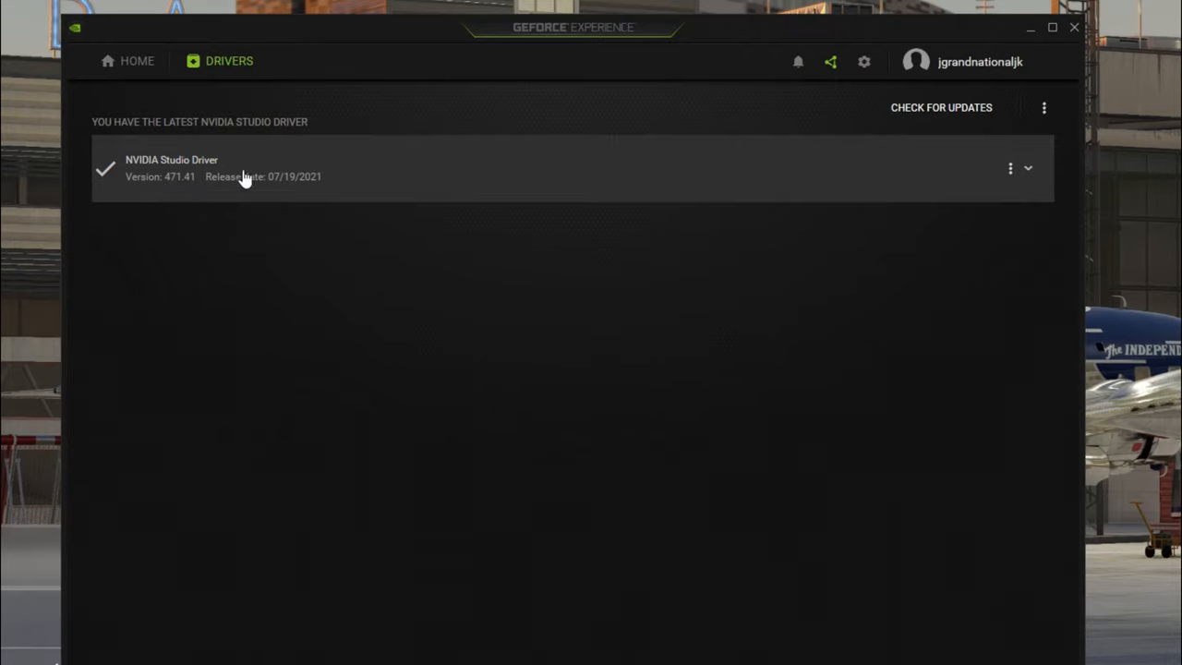
mouse_move(951, 177)
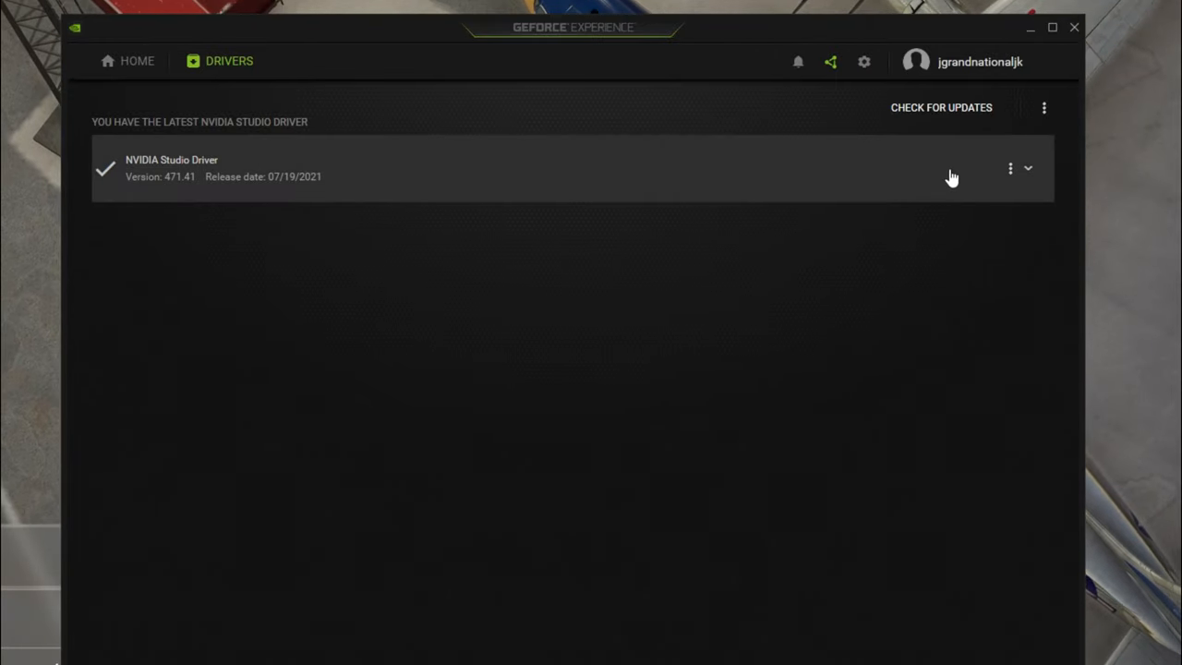
mouse_move(606, 30)
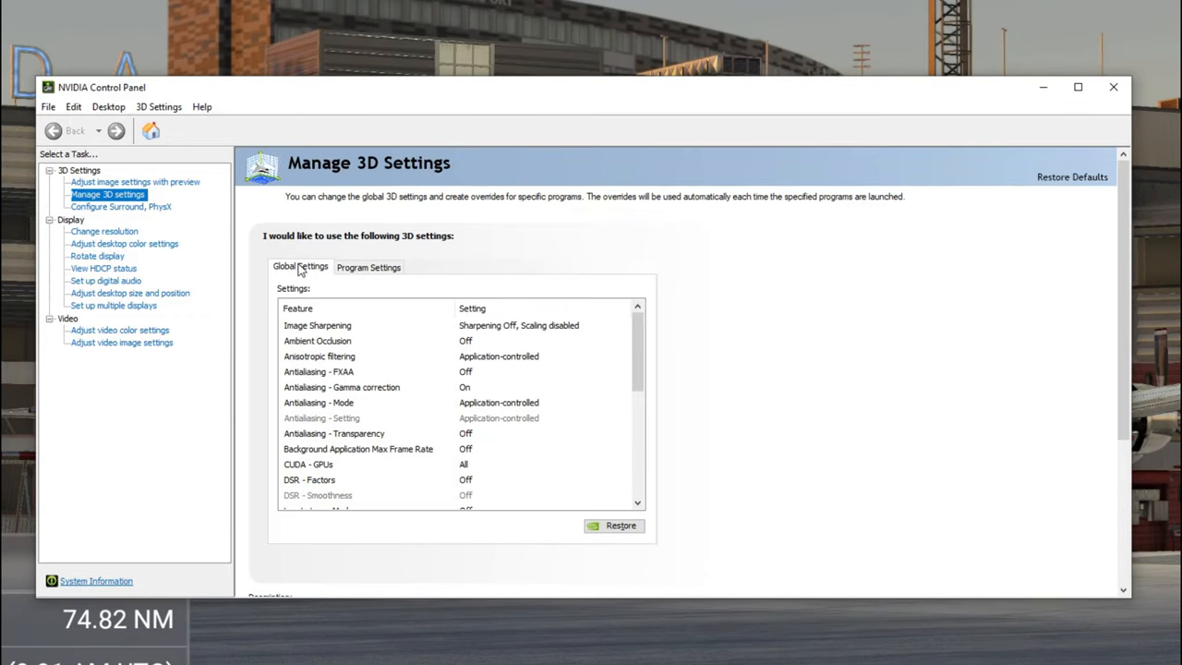
mouse_move(816, 461)
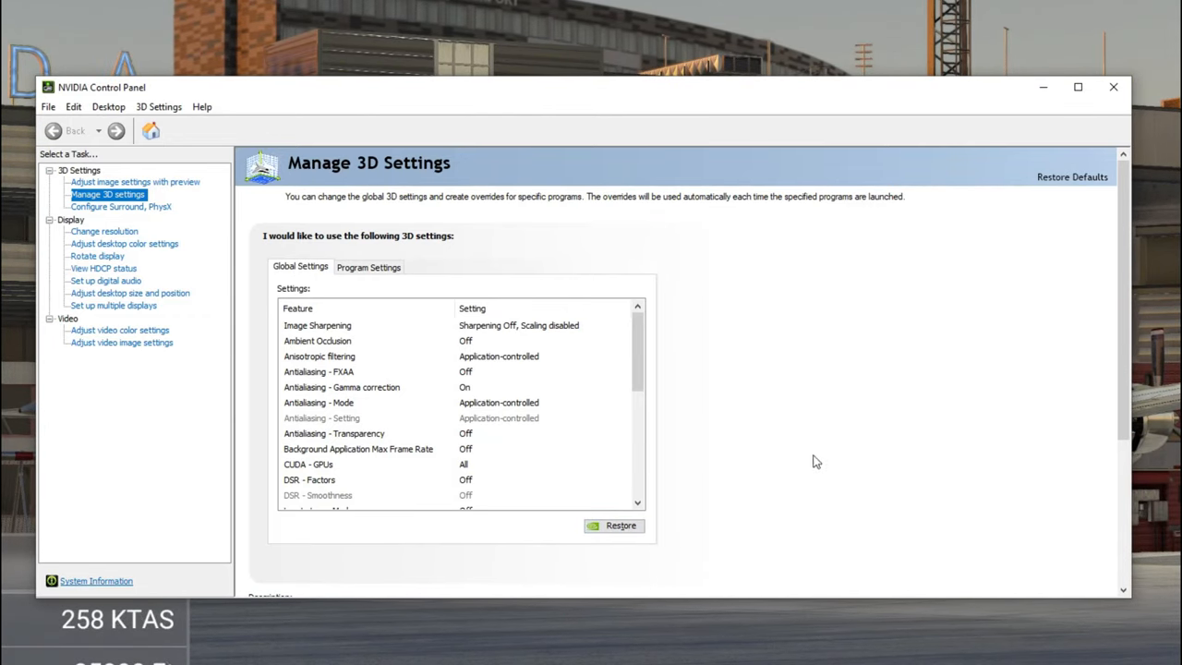
mouse_move(445, 277)
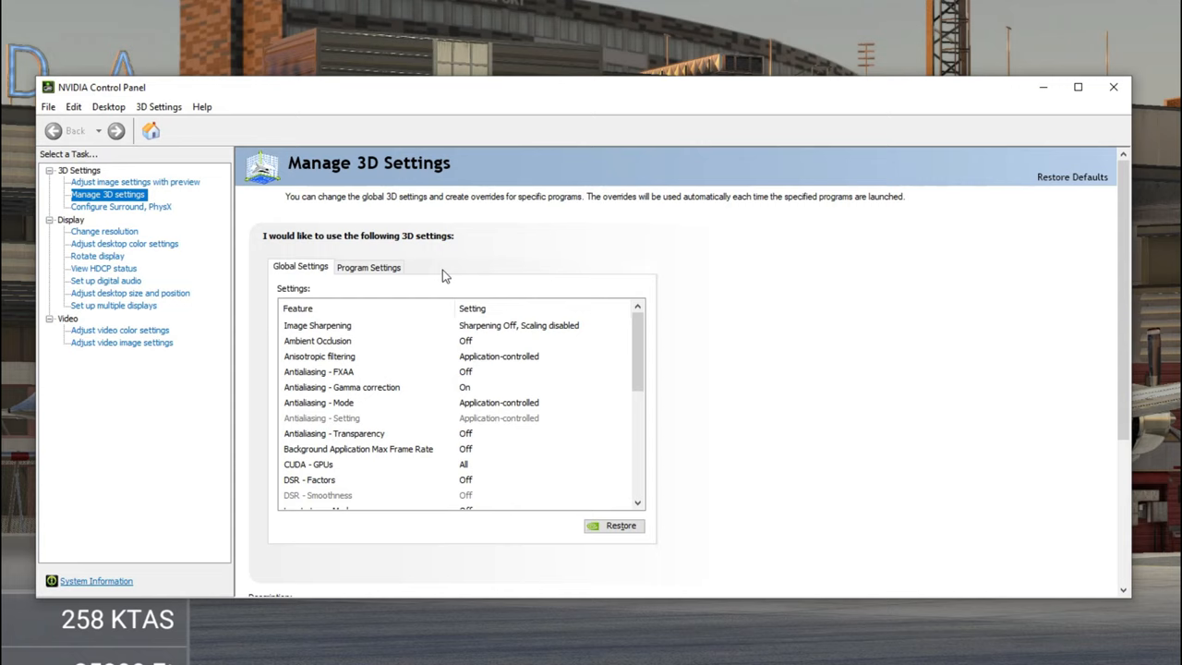
Switch Manage 3D Settings to Program Settings for Microsoft Flight Simulator.
click(369, 266)
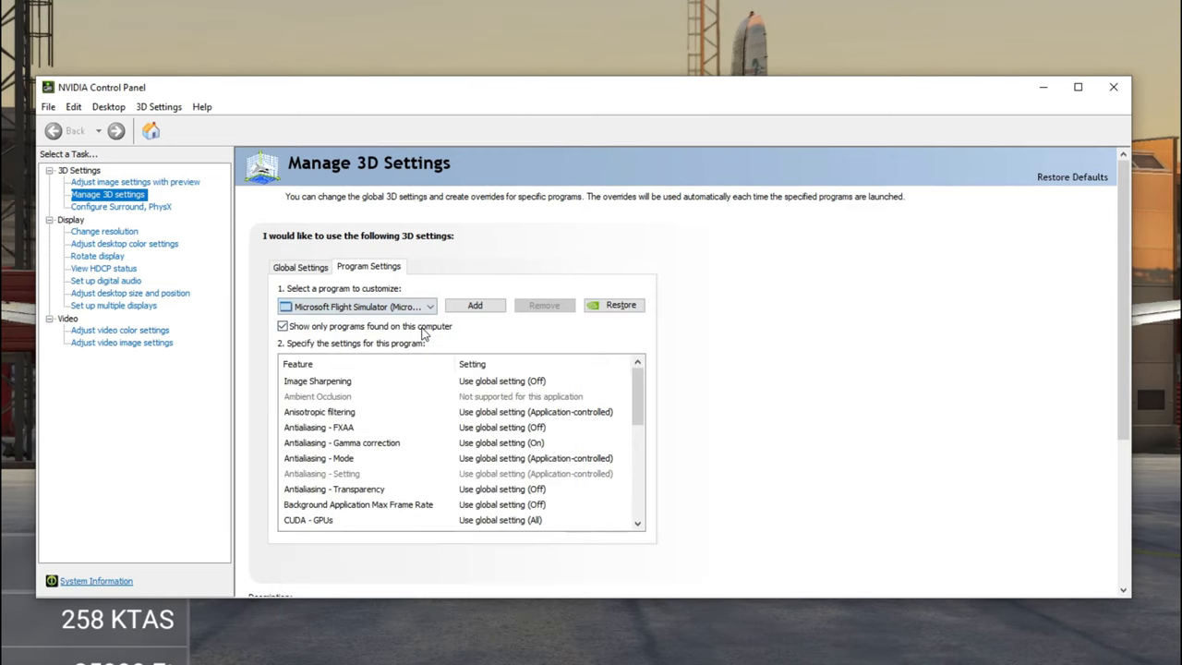
mouse_move(676, 342)
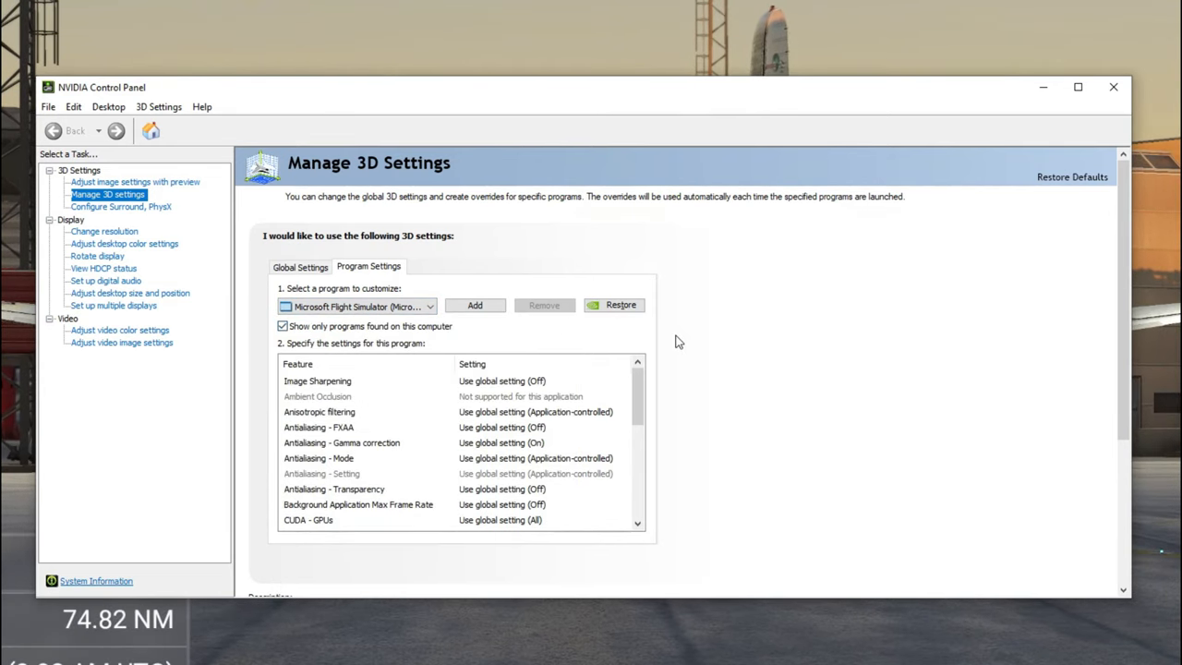
mouse_move(687, 365)
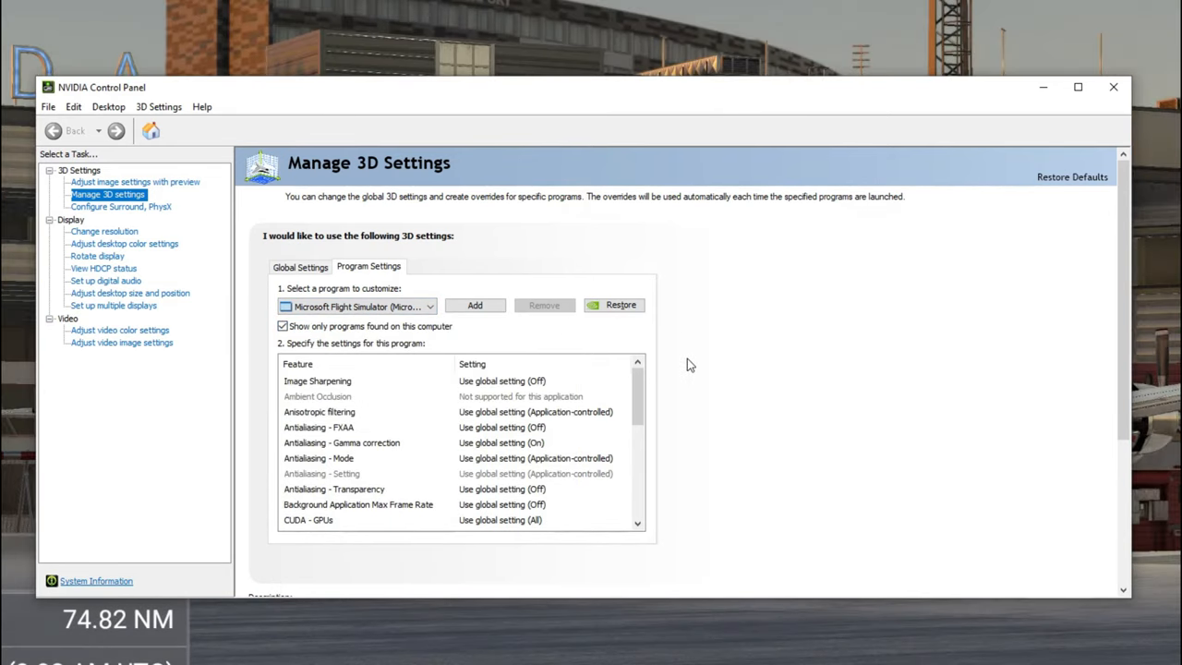
mouse_move(647, 345)
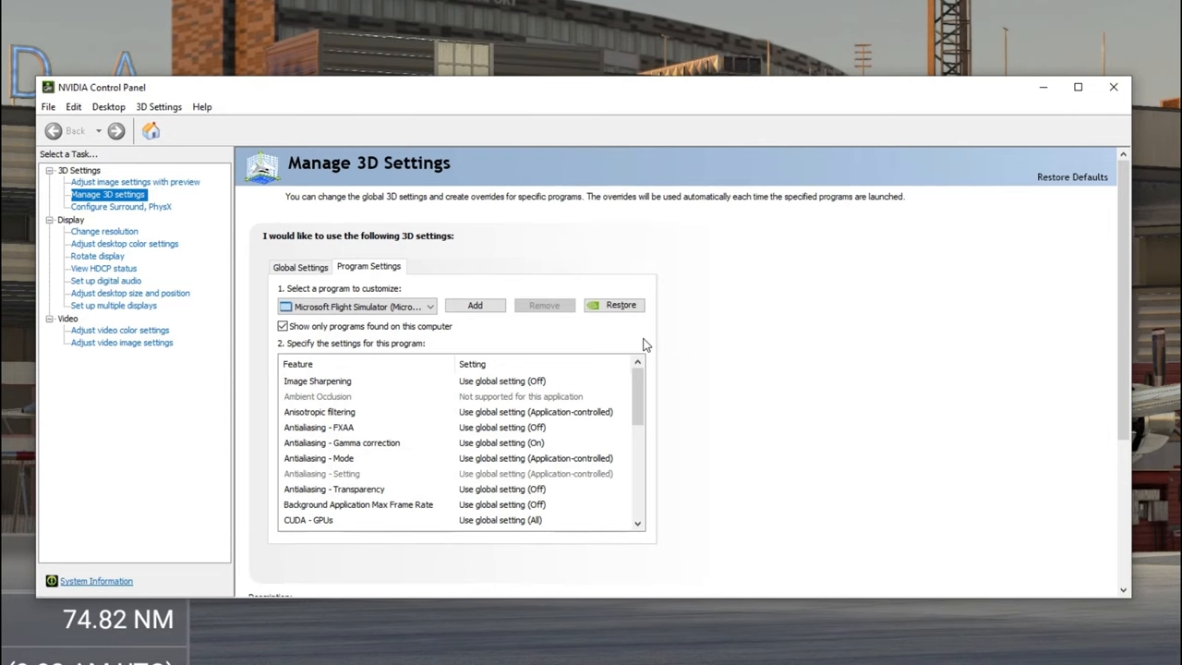
mouse_move(654, 345)
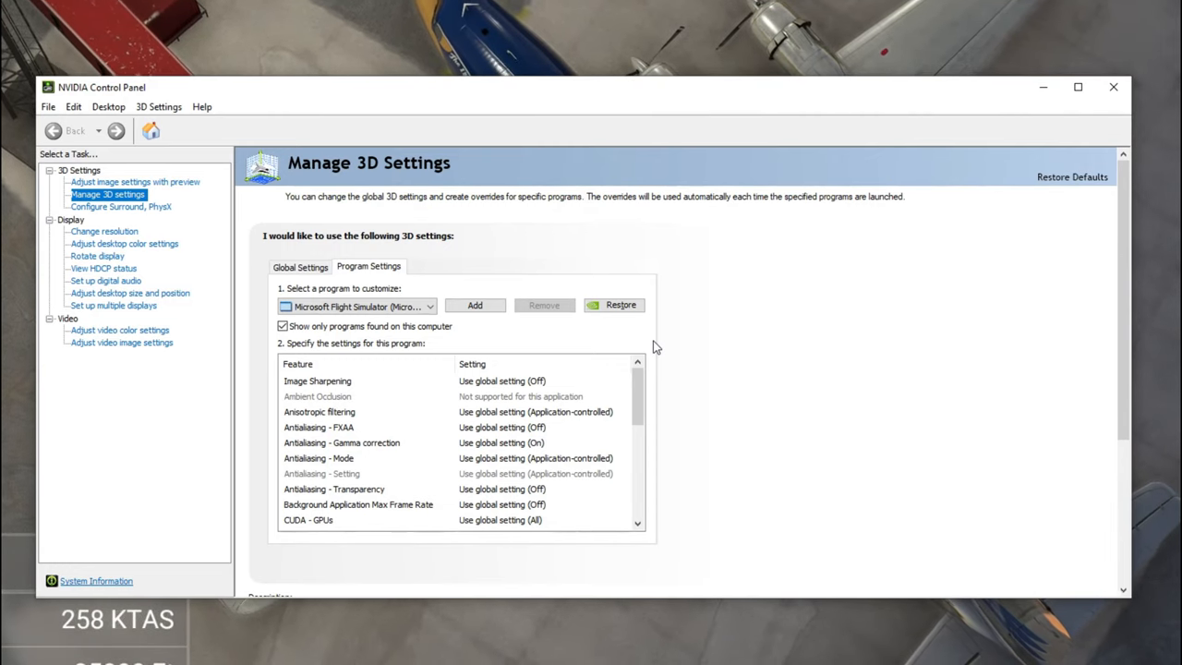
mouse_move(599, 224)
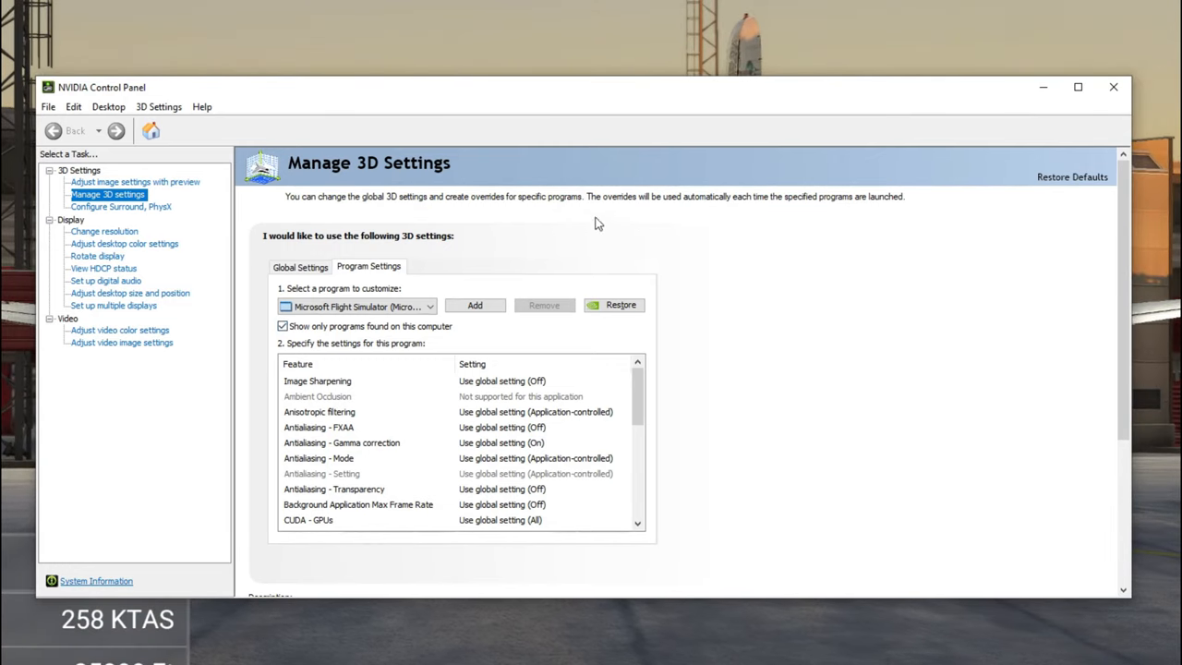
mouse_move(632, 343)
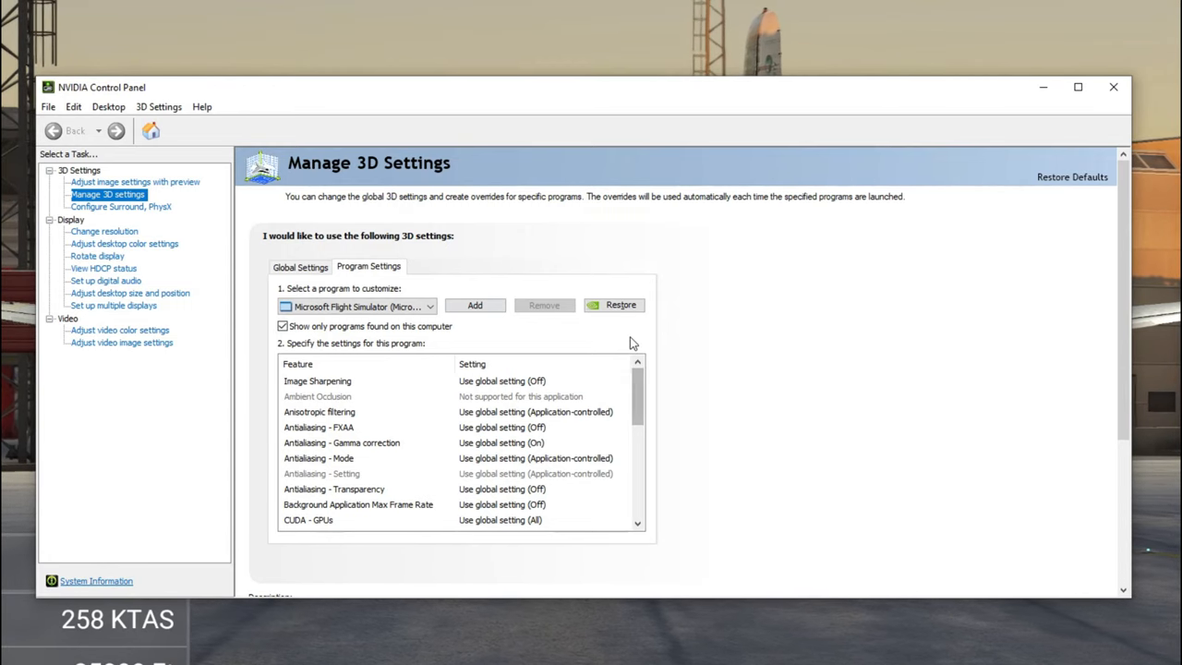
scroll(down, 3)
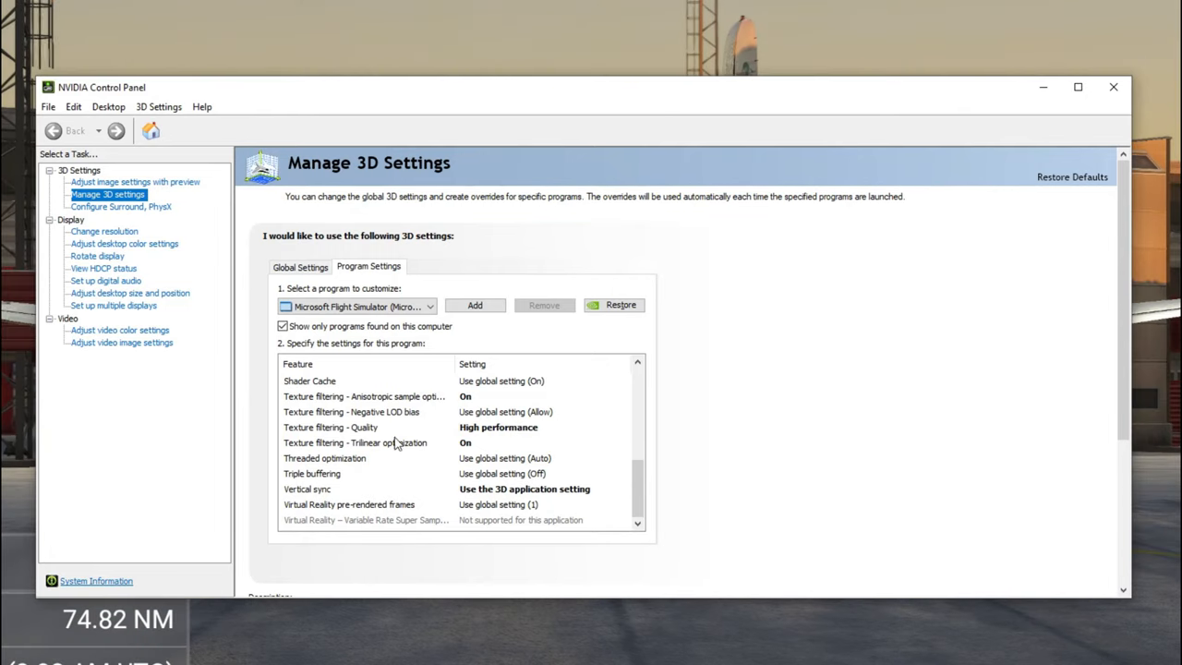
mouse_move(489, 448)
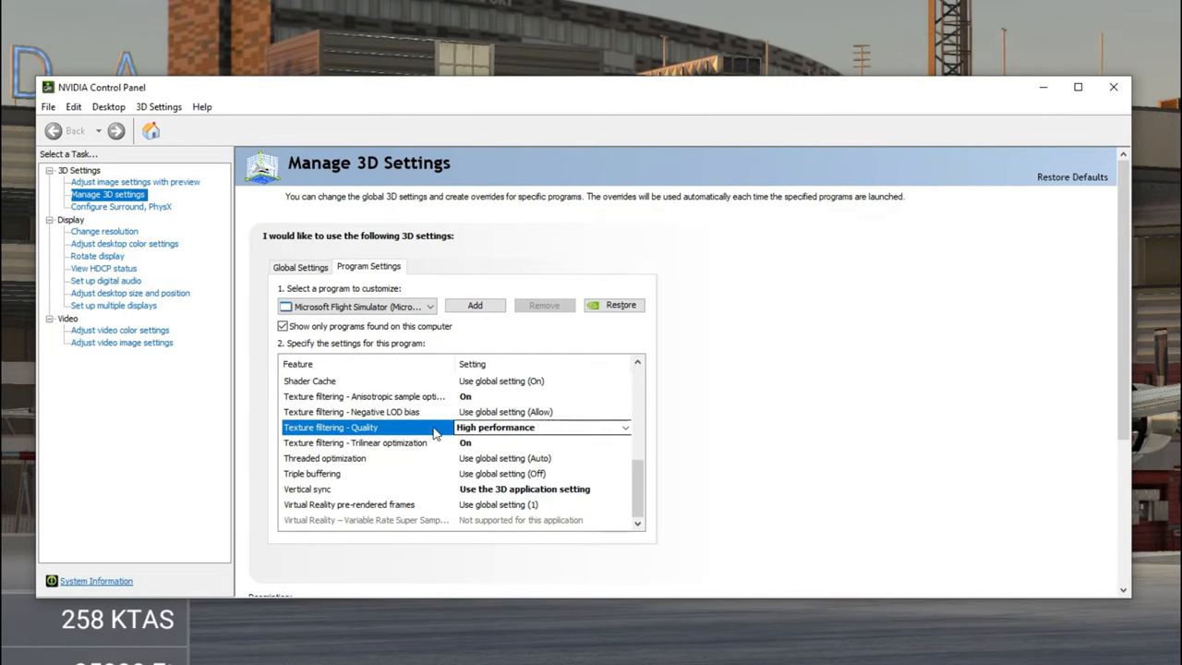
mouse_move(336, 456)
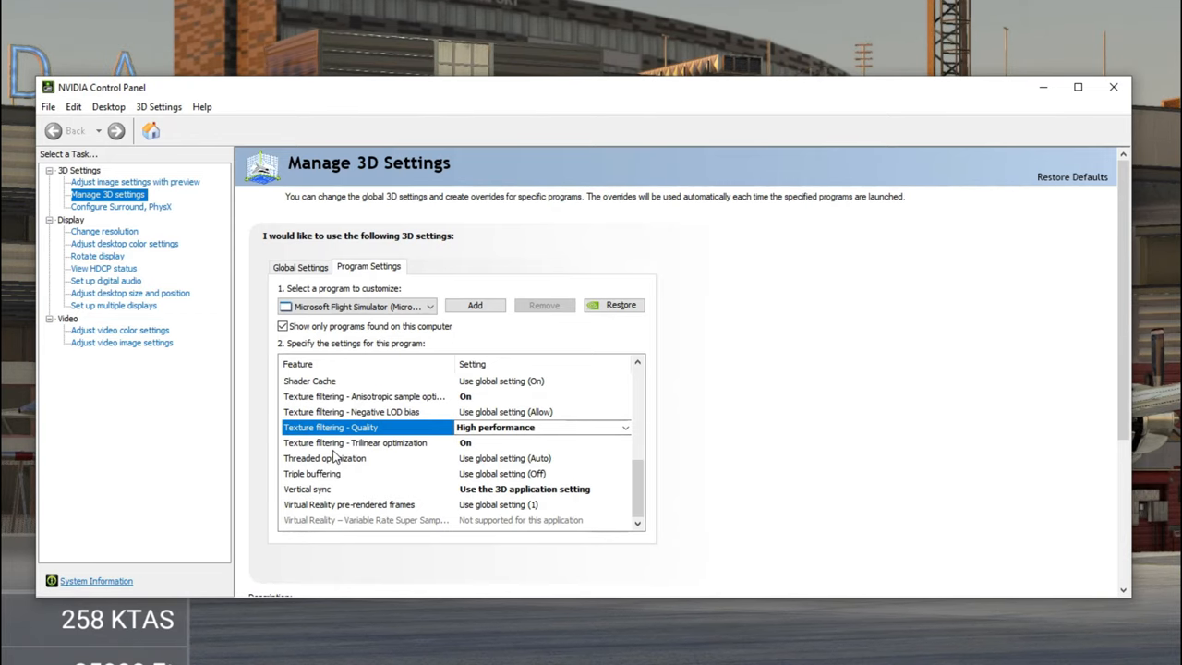
mouse_move(465, 453)
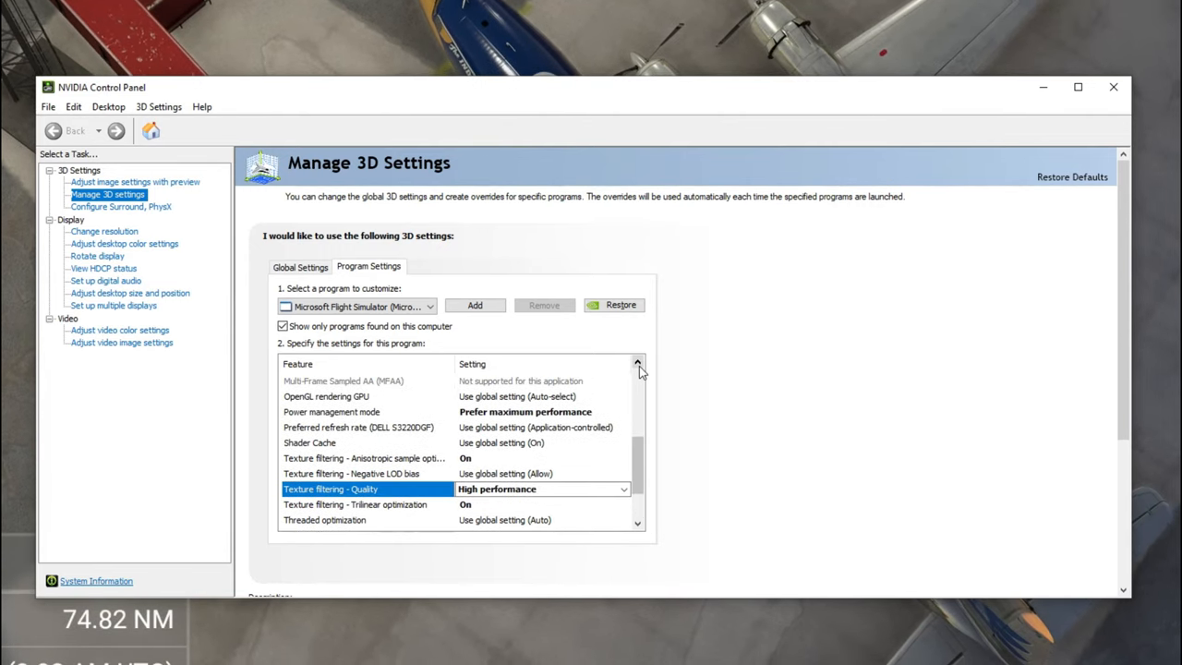
mouse_move(384, 421)
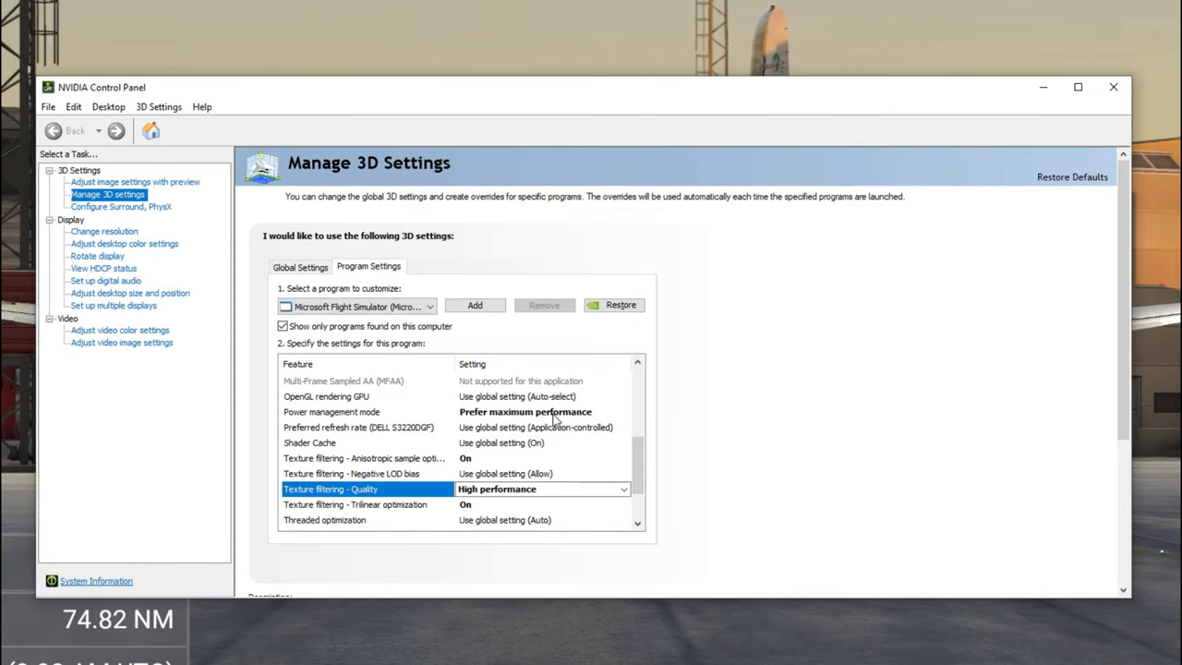
scroll(down, 3)
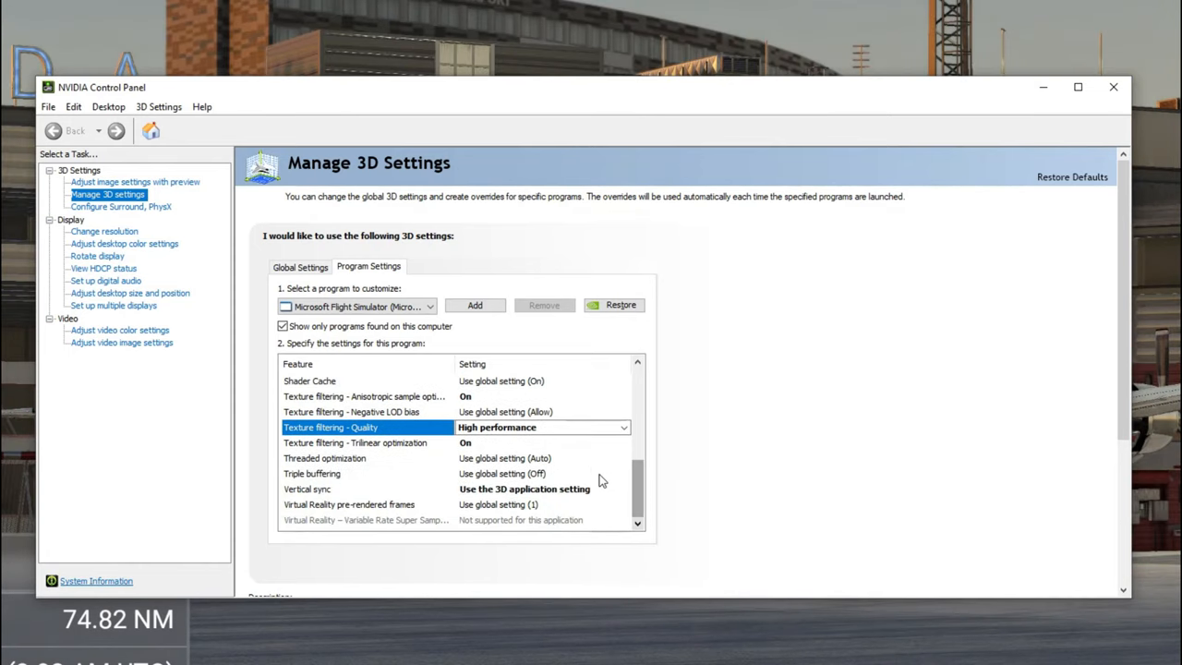
click(354, 443)
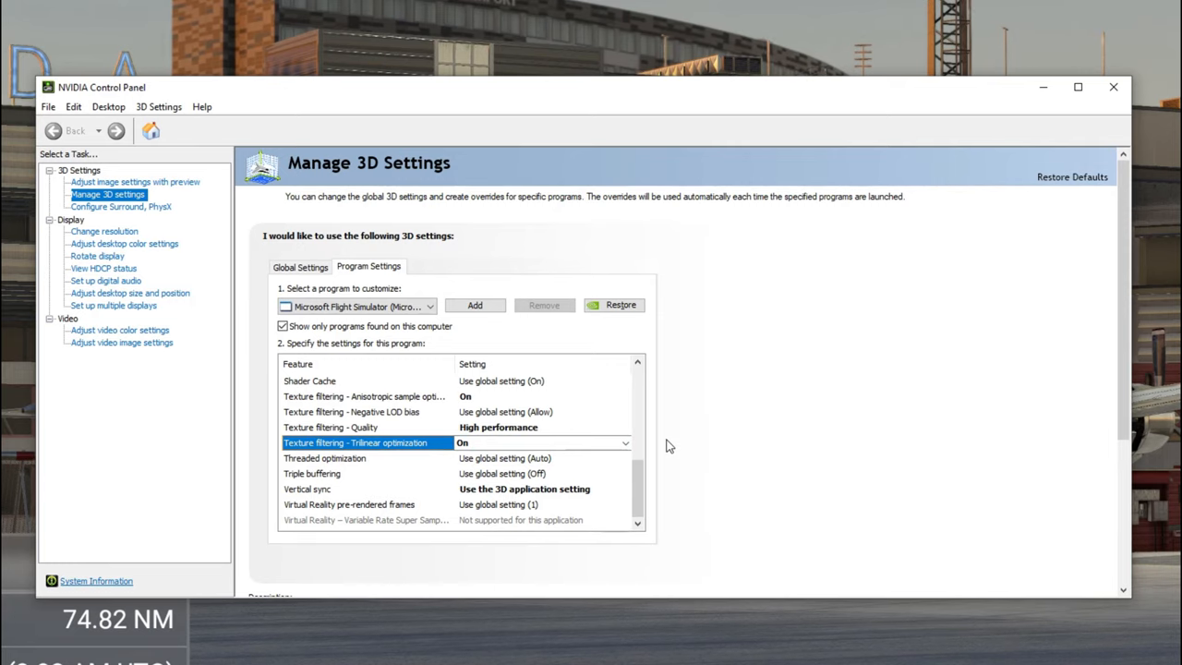
scroll(down, 3)
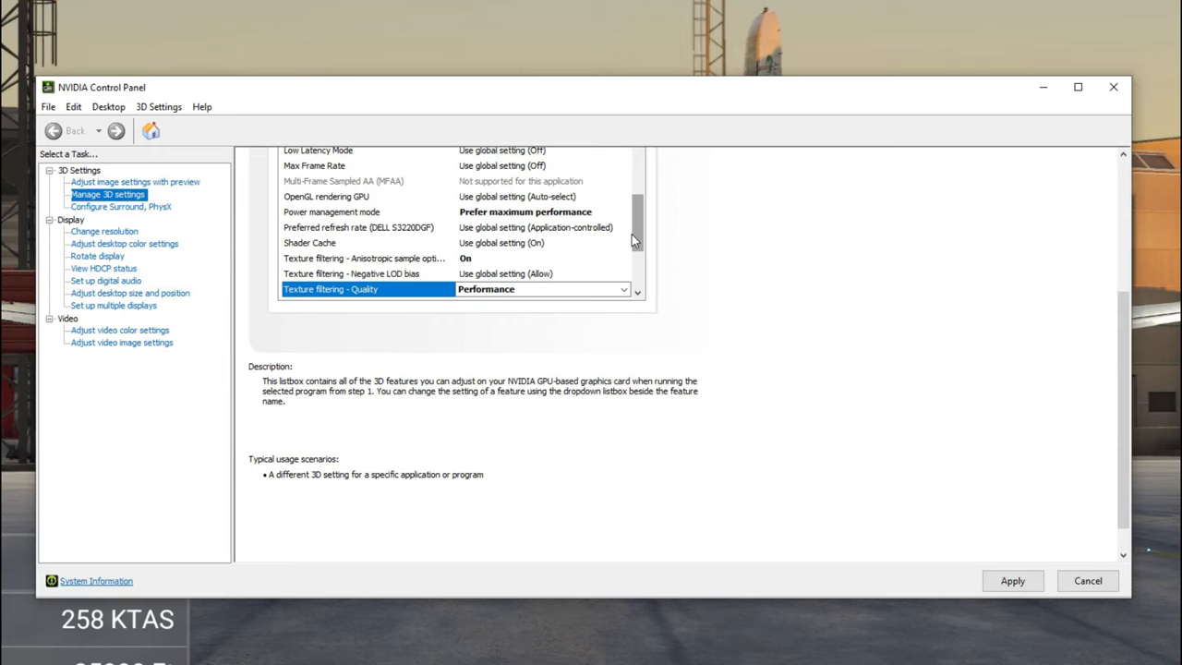
click(539, 288)
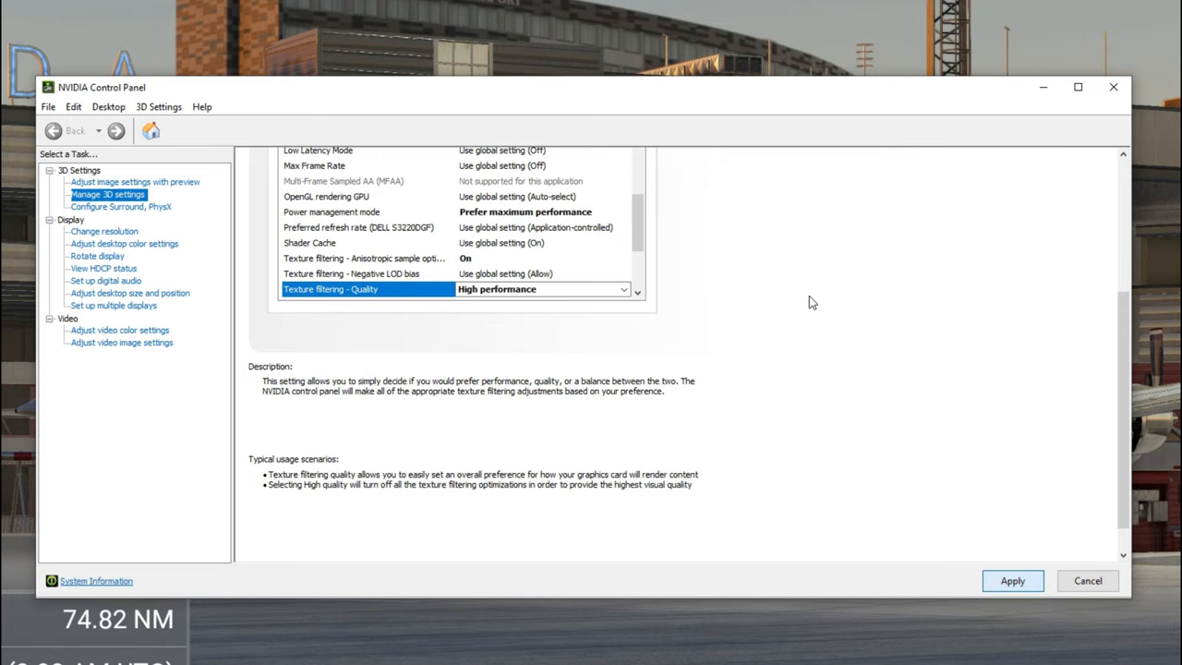
scroll(down, 3)
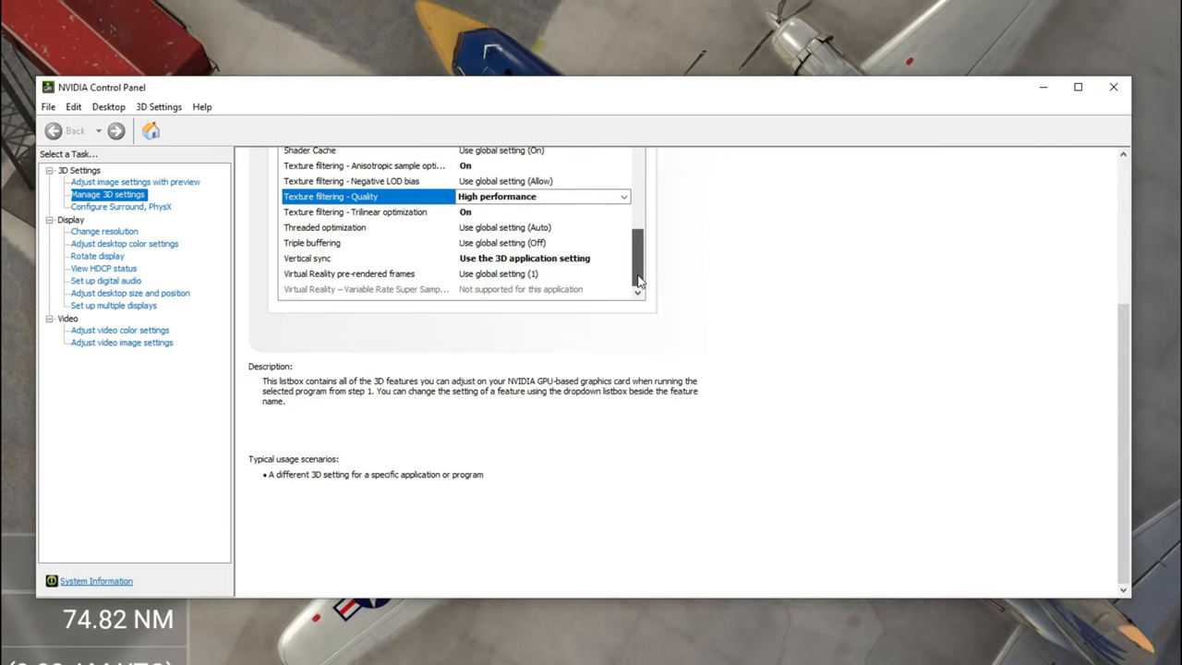
scroll(up, 3)
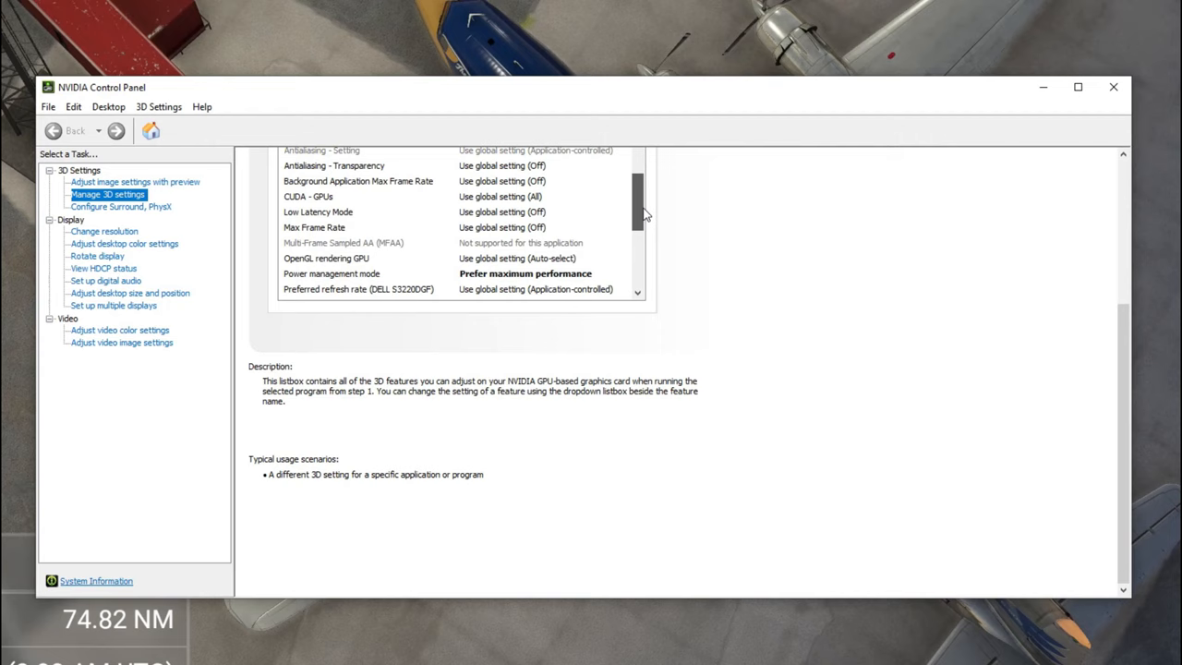
scroll(up, 3)
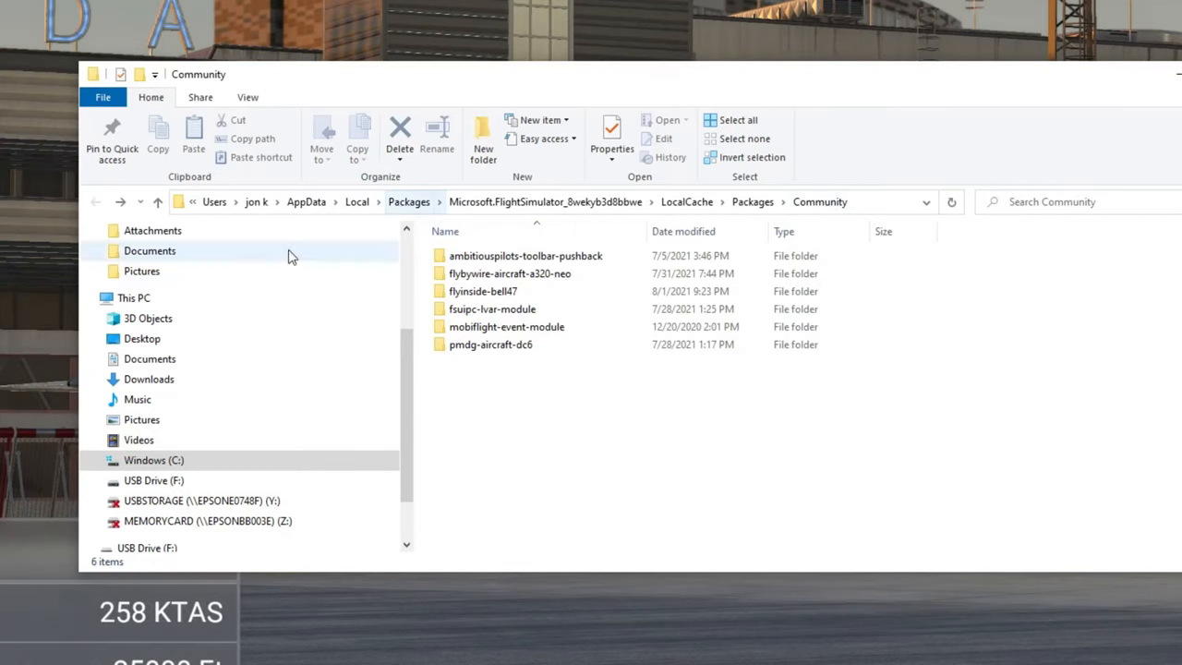
mouse_move(692, 220)
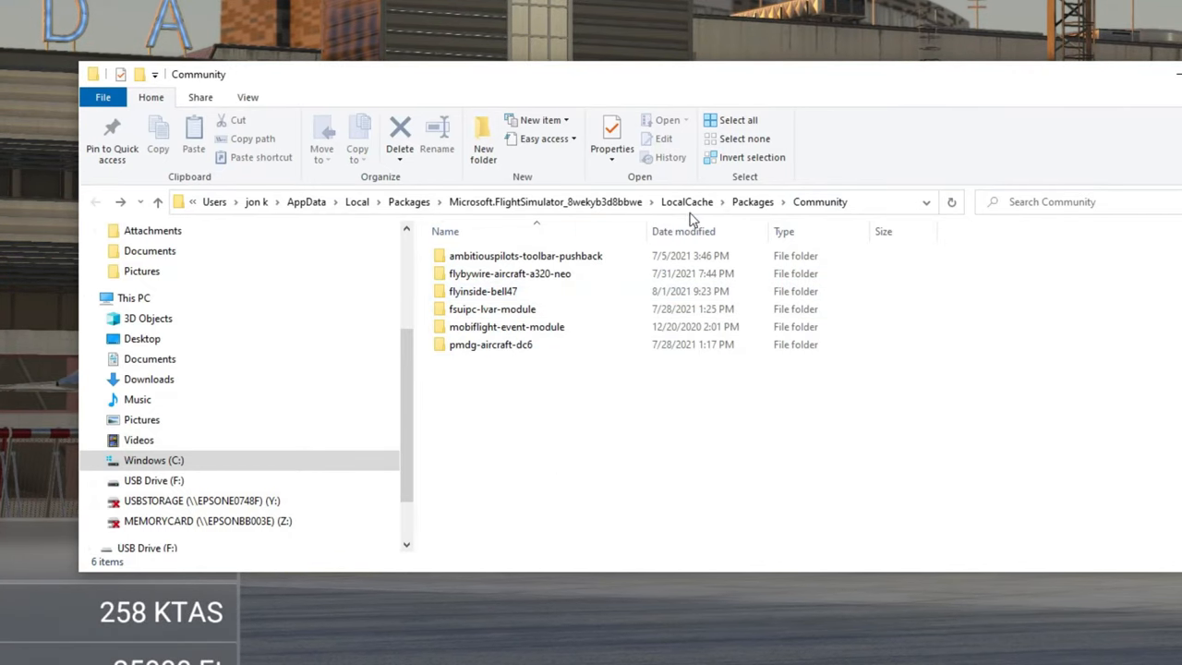
Select the UserCfg file in the Flight Simulator LocalCache folder.
click(687, 201)
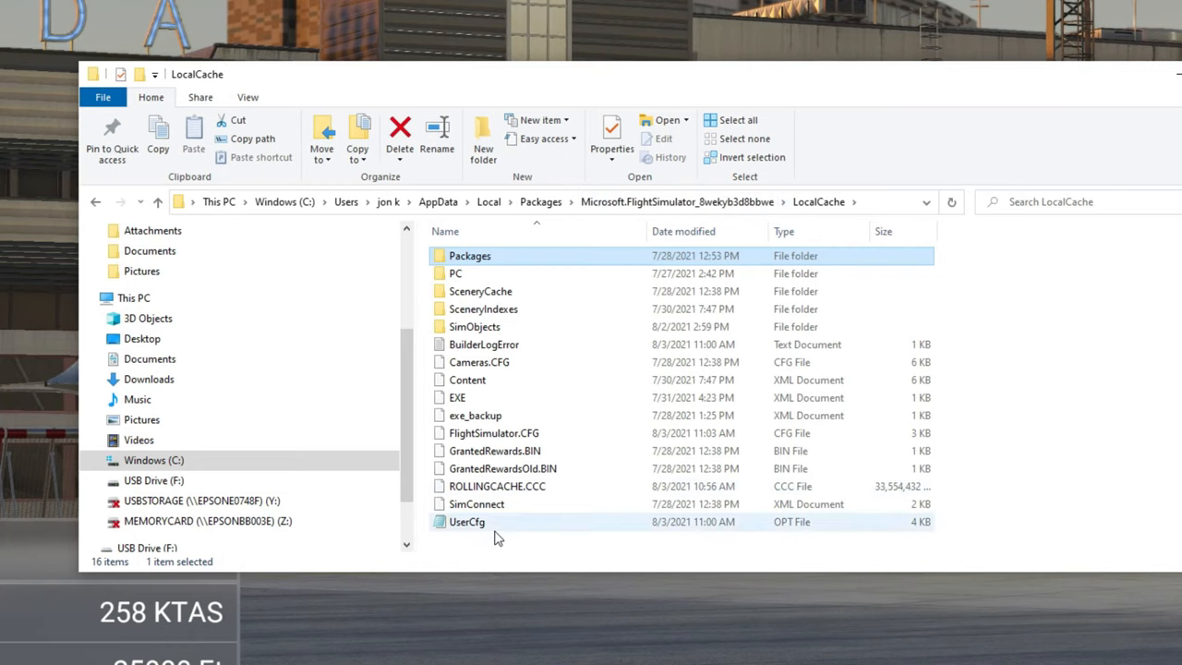
mouse_move(489, 532)
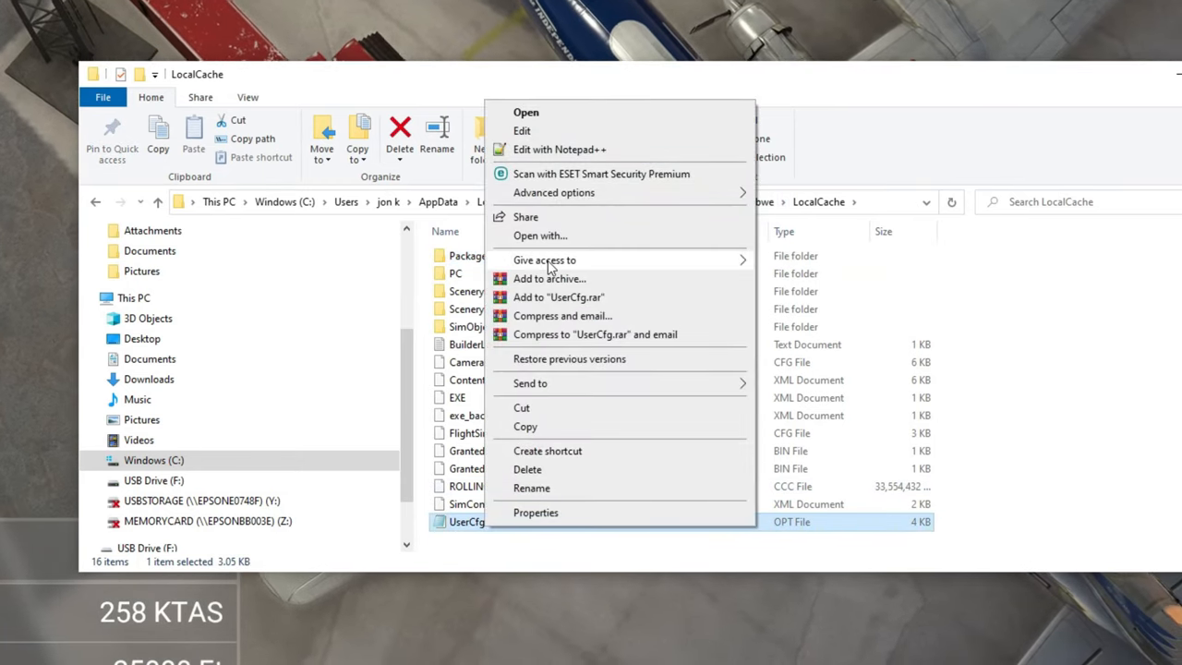
Edit UserCfg.opt in Notepad++ and view its Video section at the top.
click(560, 148)
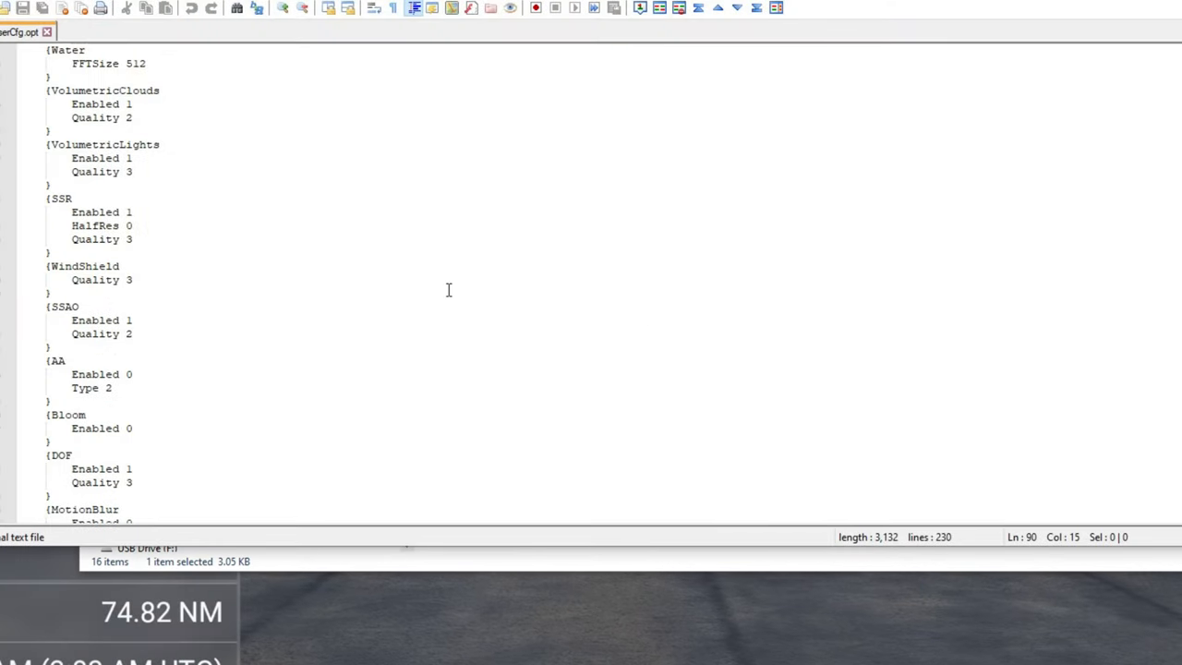
scroll(up, 3)
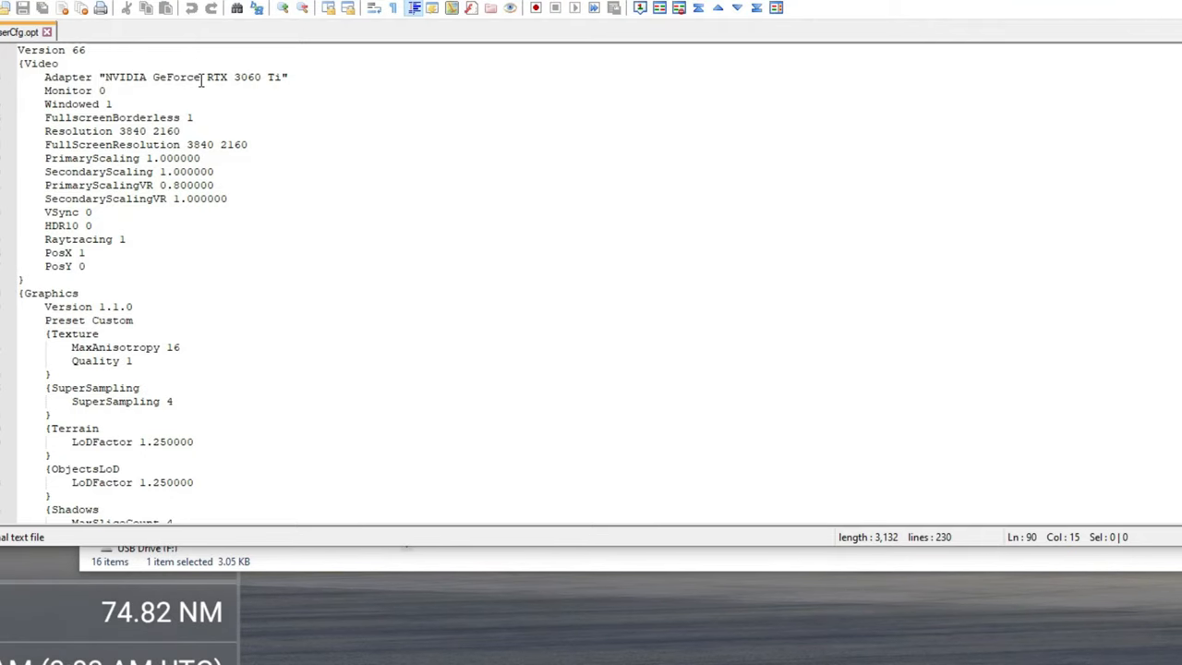
mouse_move(238, 91)
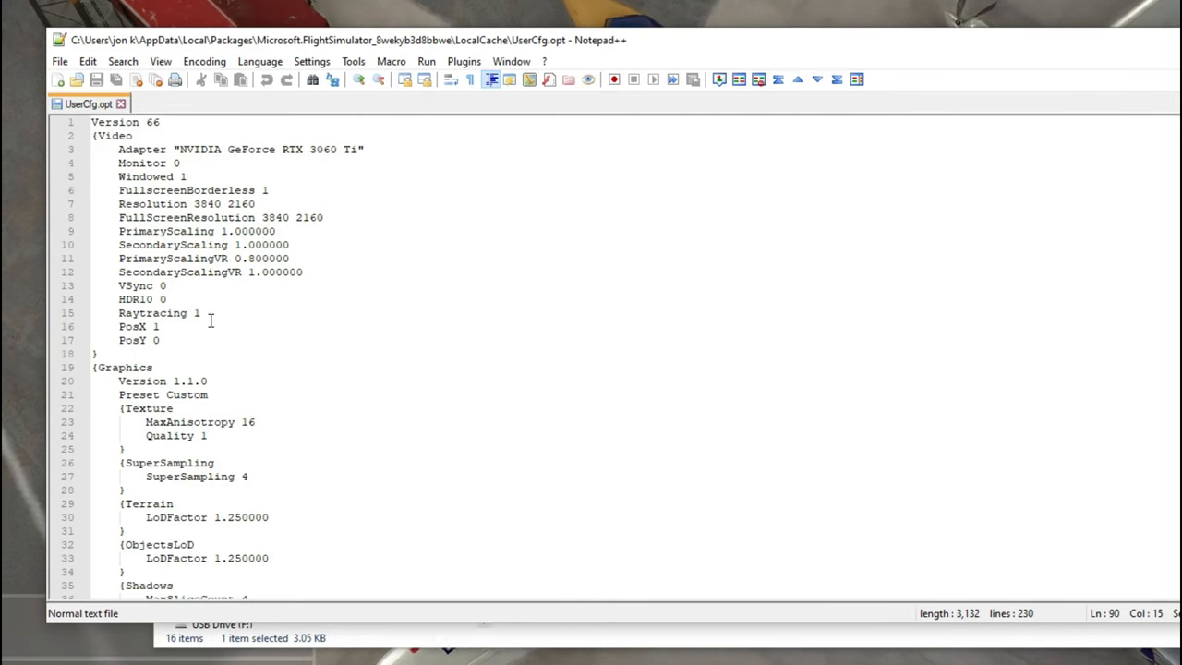
scroll(down, 3)
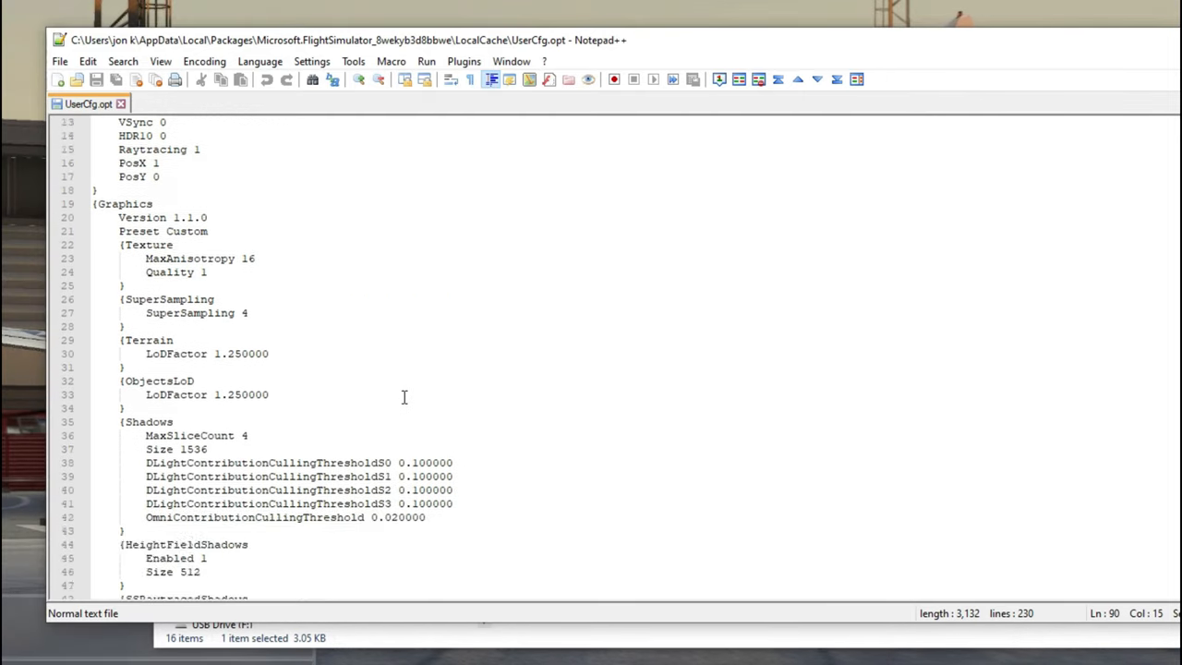
scroll(down, 3)
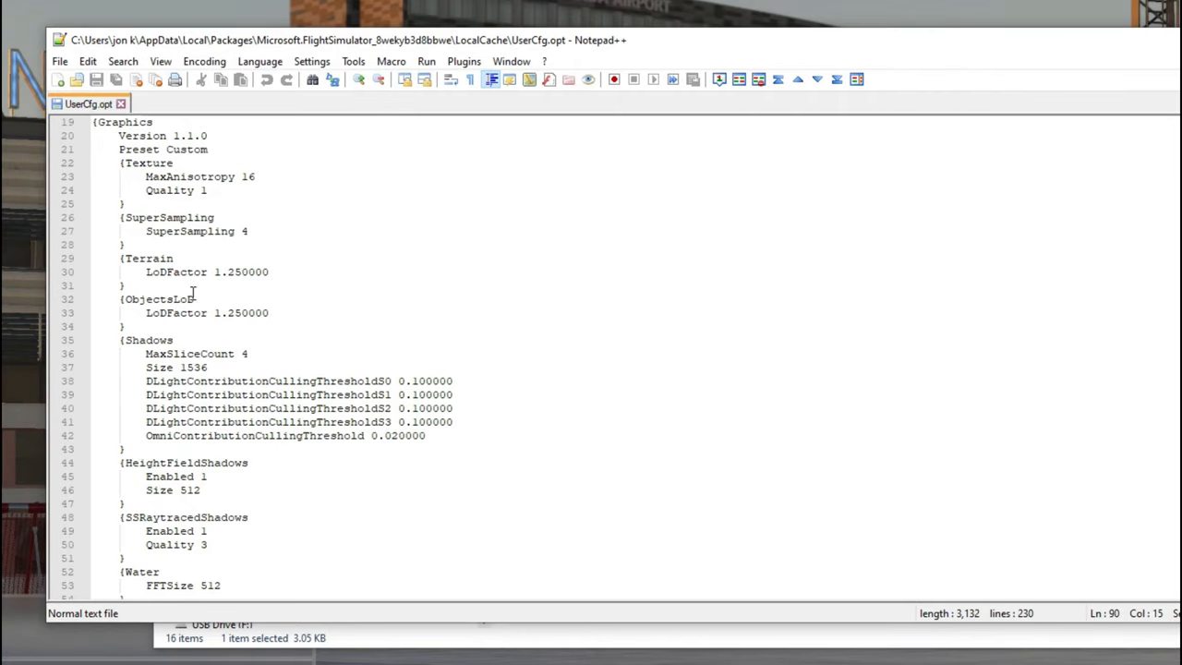
mouse_move(240, 319)
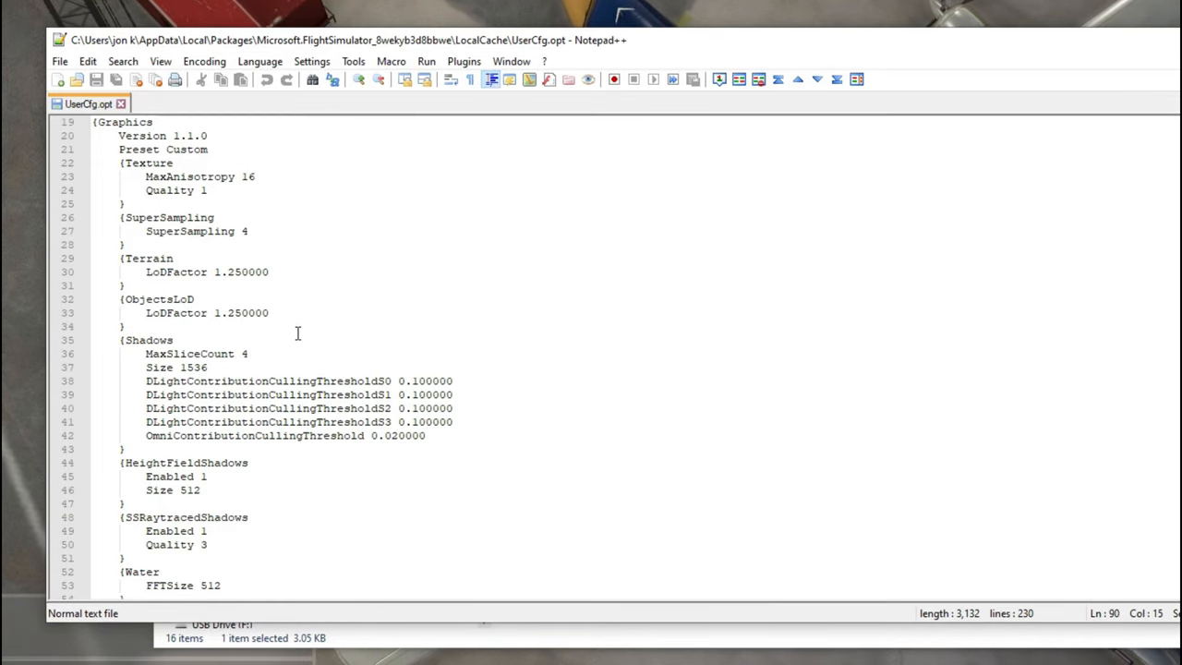
mouse_move(201, 284)
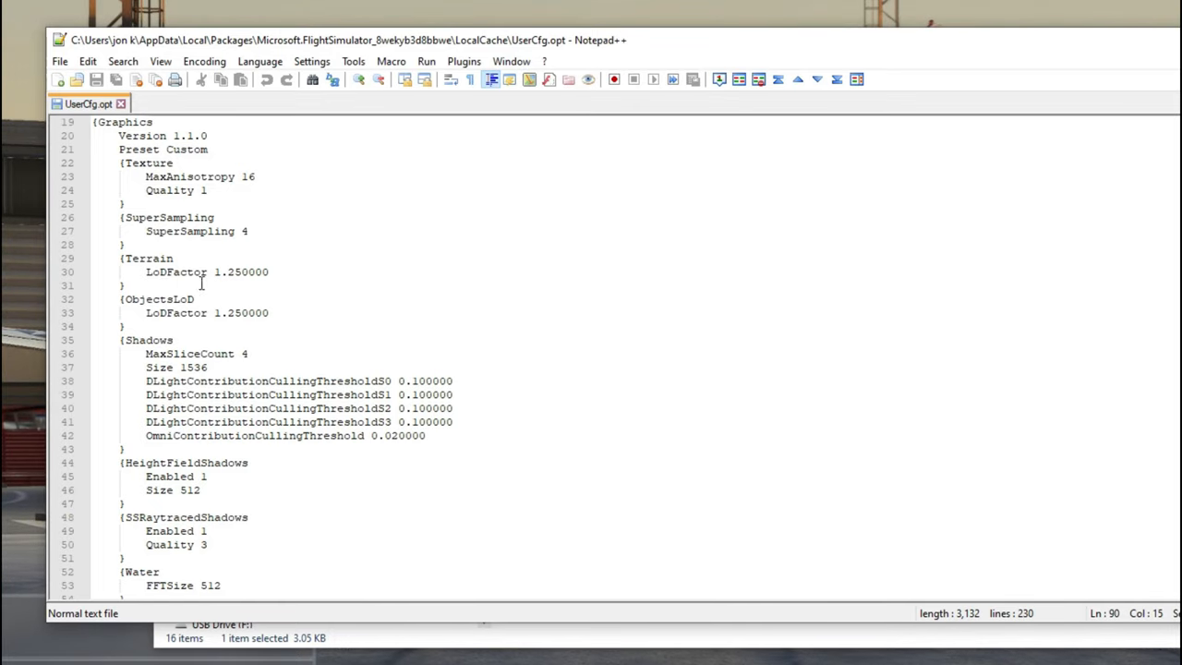
mouse_move(248, 284)
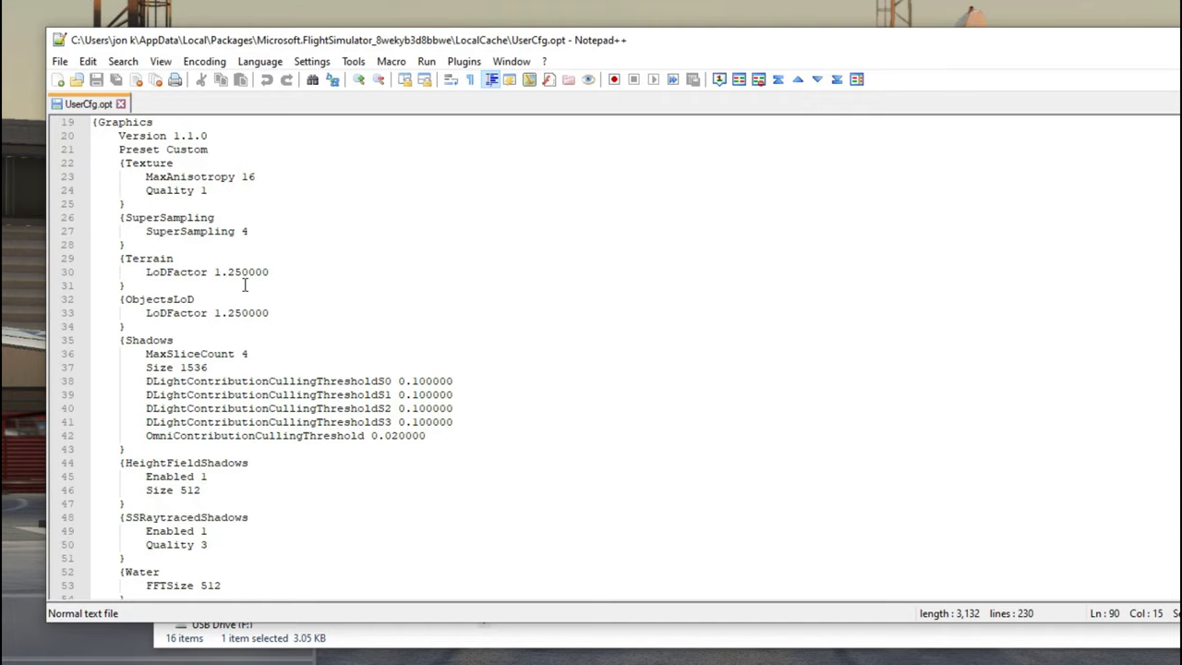
mouse_move(982, 63)
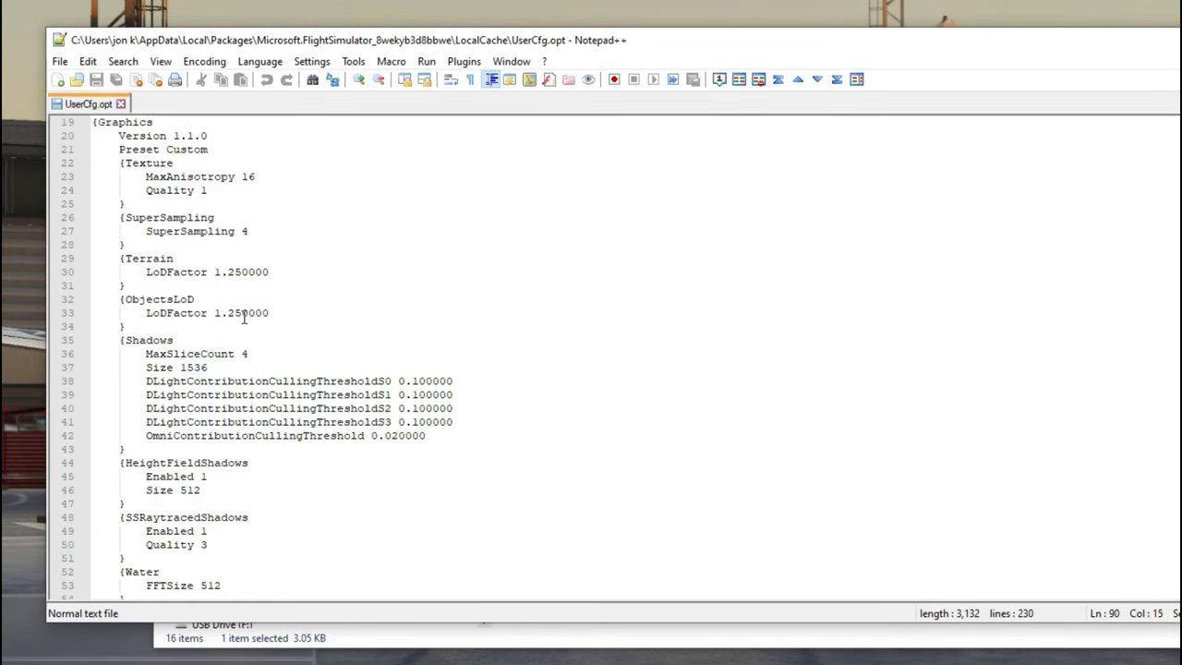
mouse_move(218, 285)
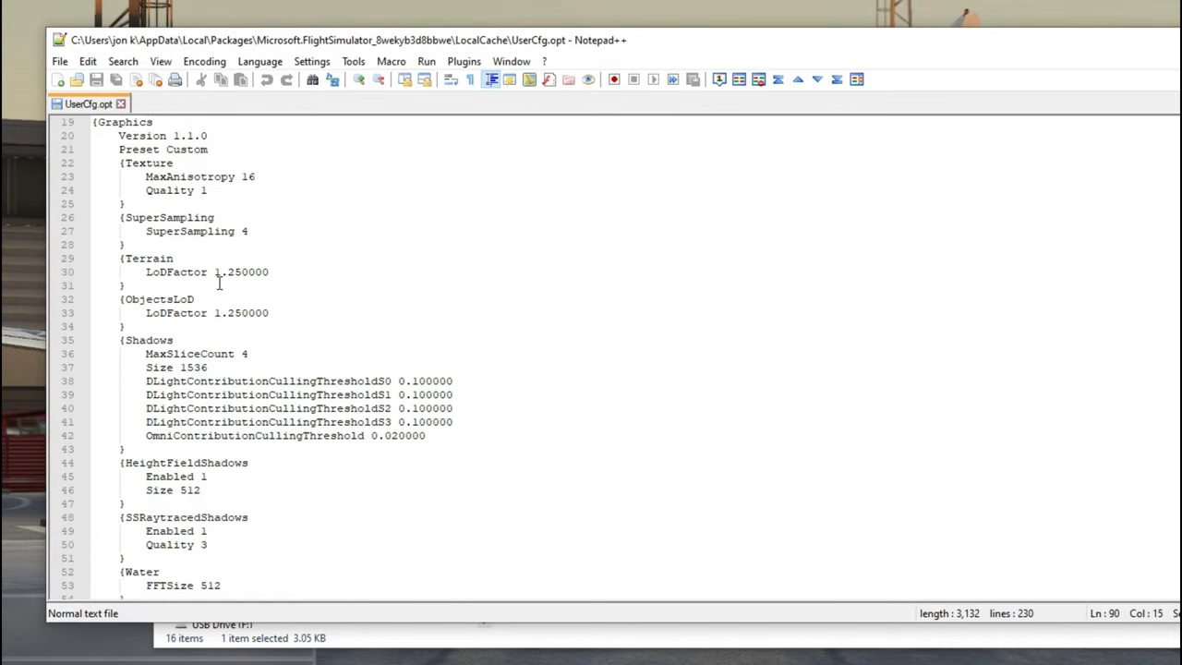
scroll(up, 3)
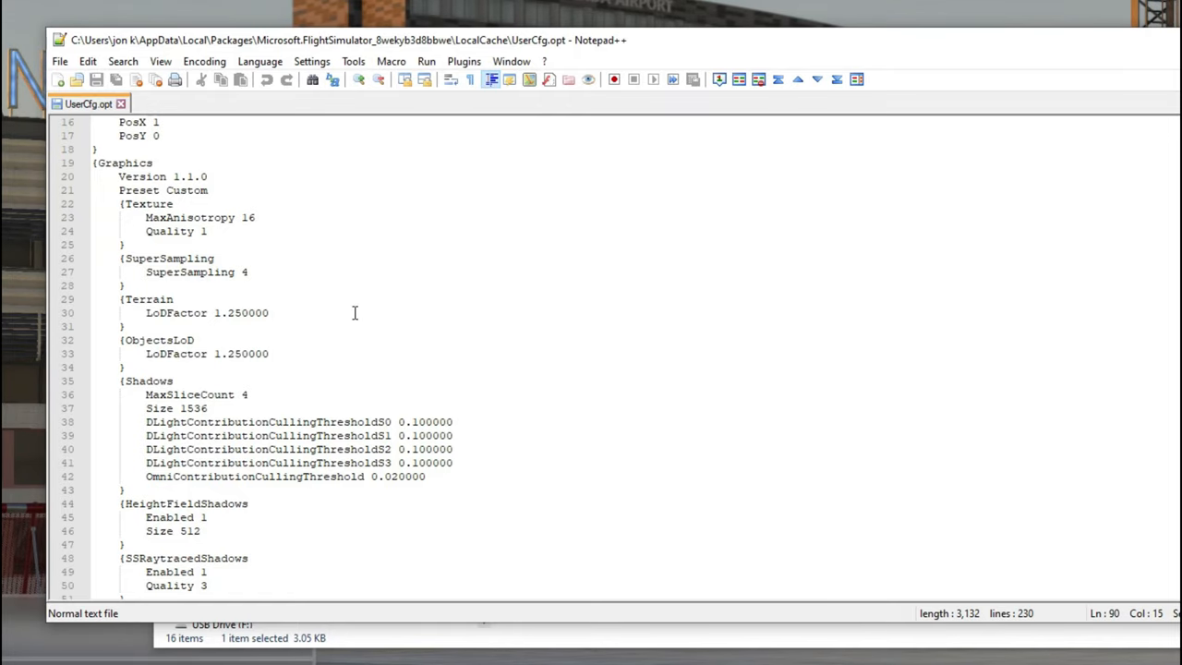
mouse_move(338, 333)
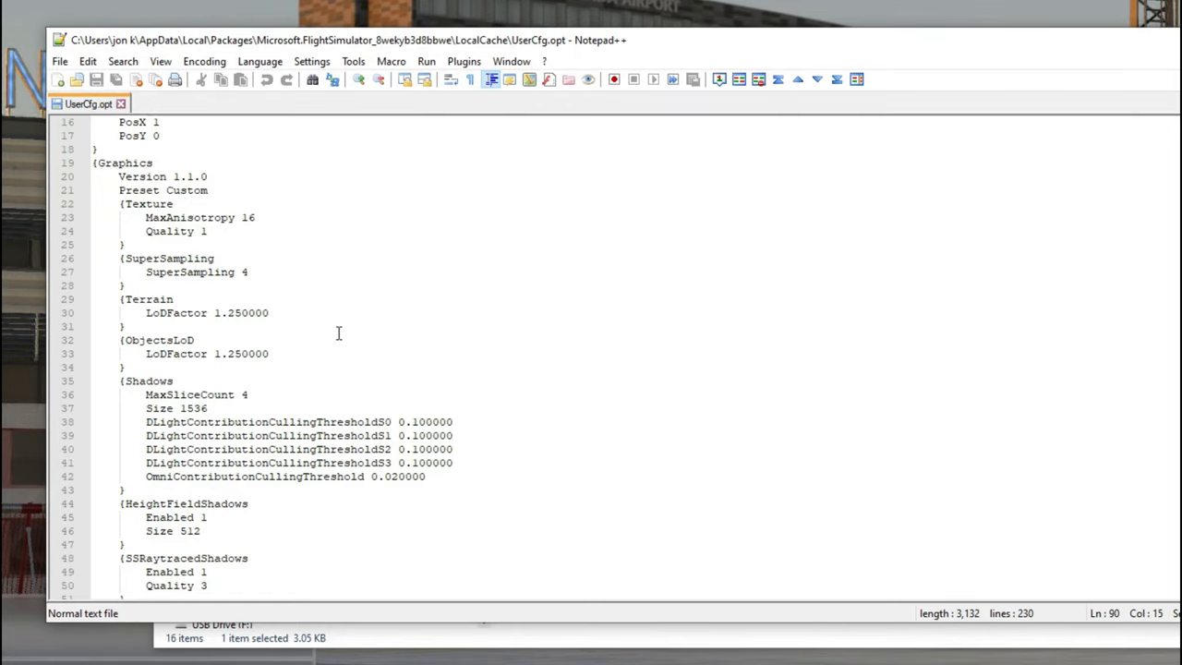
mouse_move(547, 303)
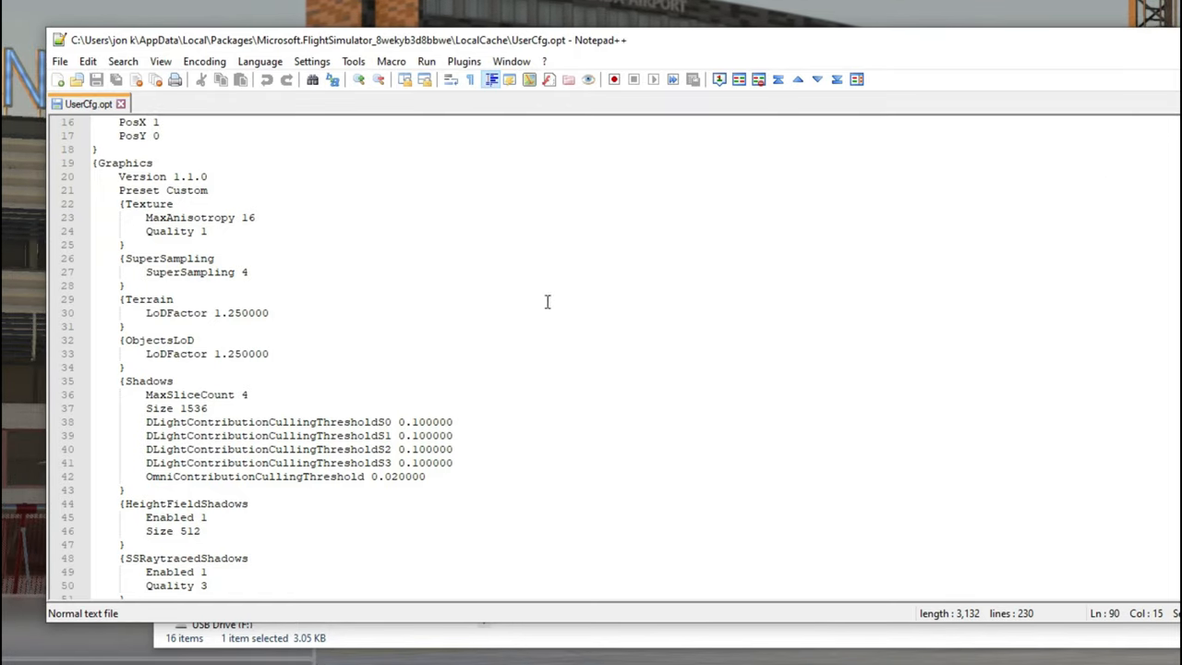
scroll(down, 3)
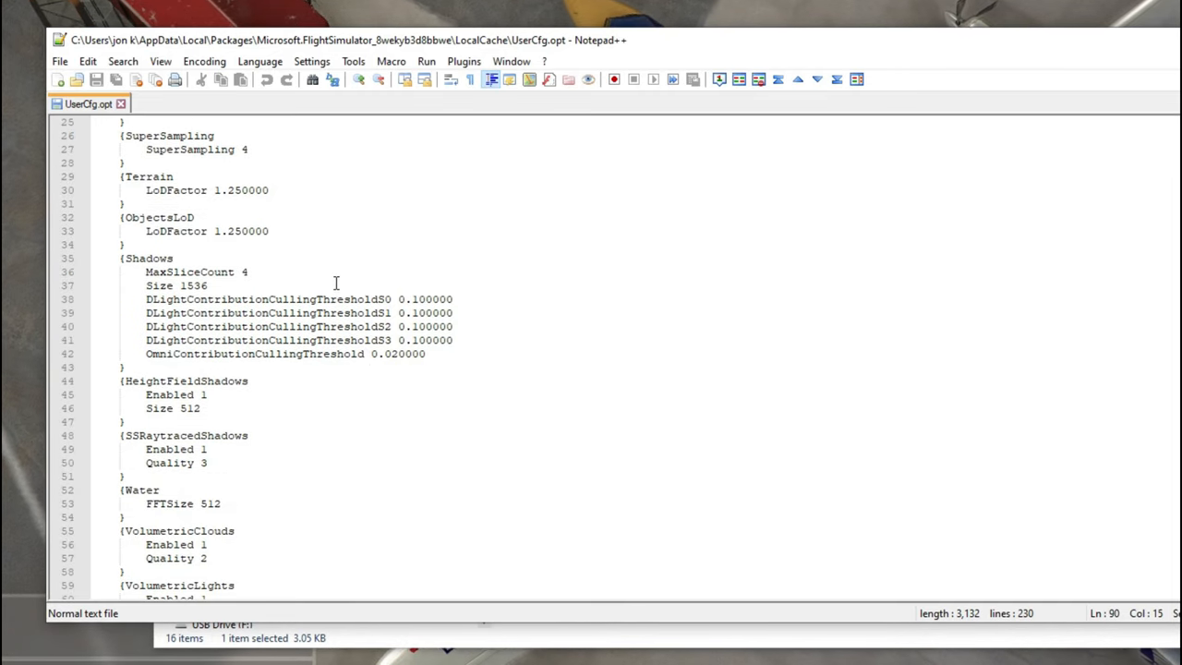
scroll(down, 3)
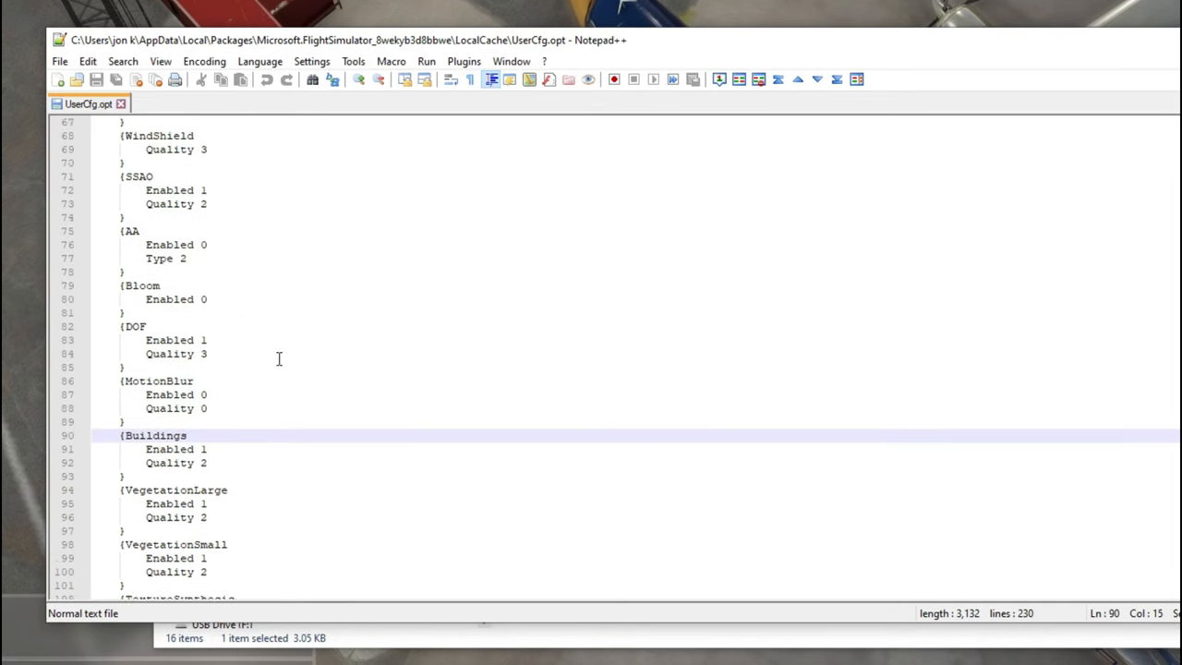
scroll(down, 3)
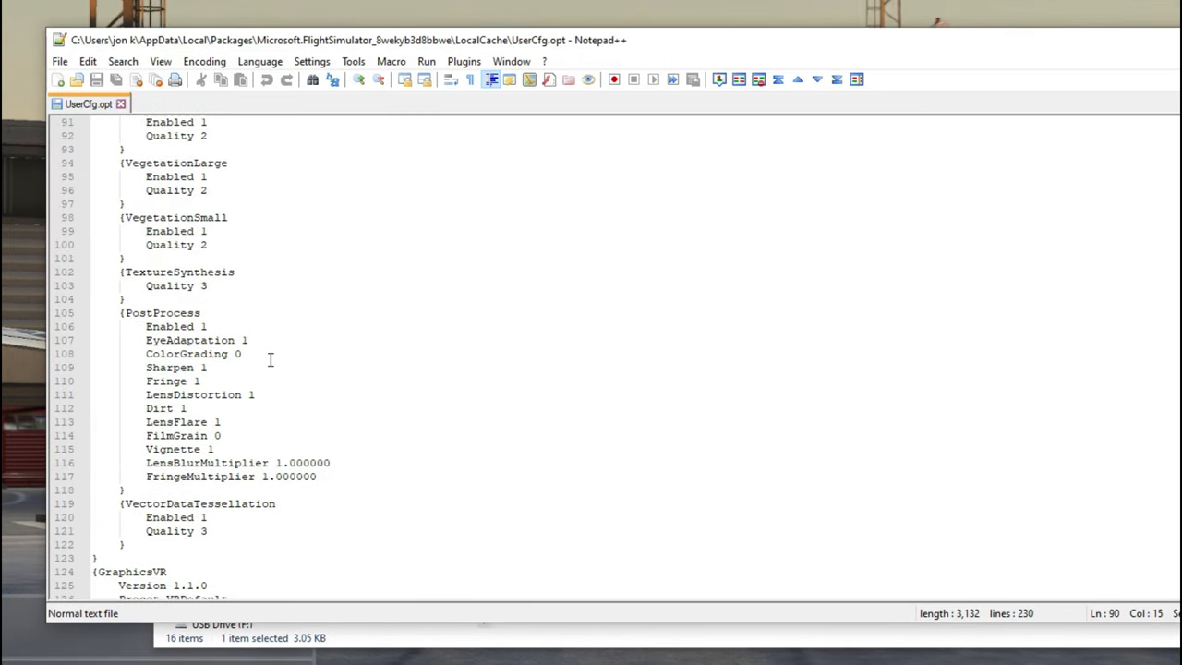
mouse_move(312, 341)
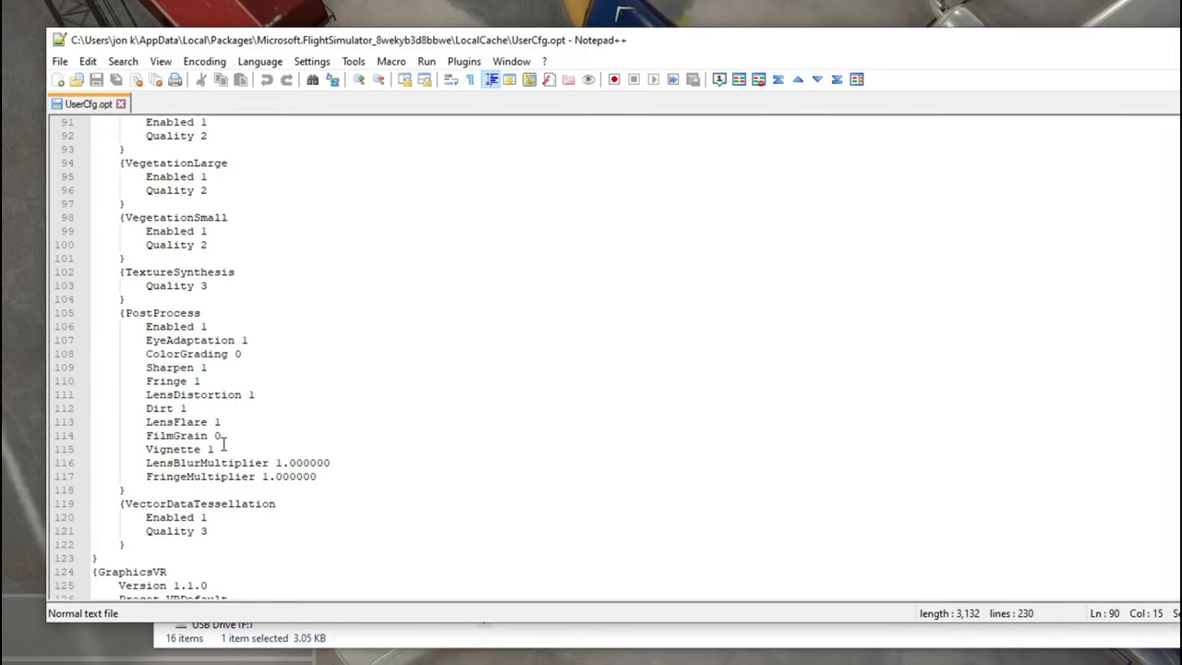
mouse_move(247, 443)
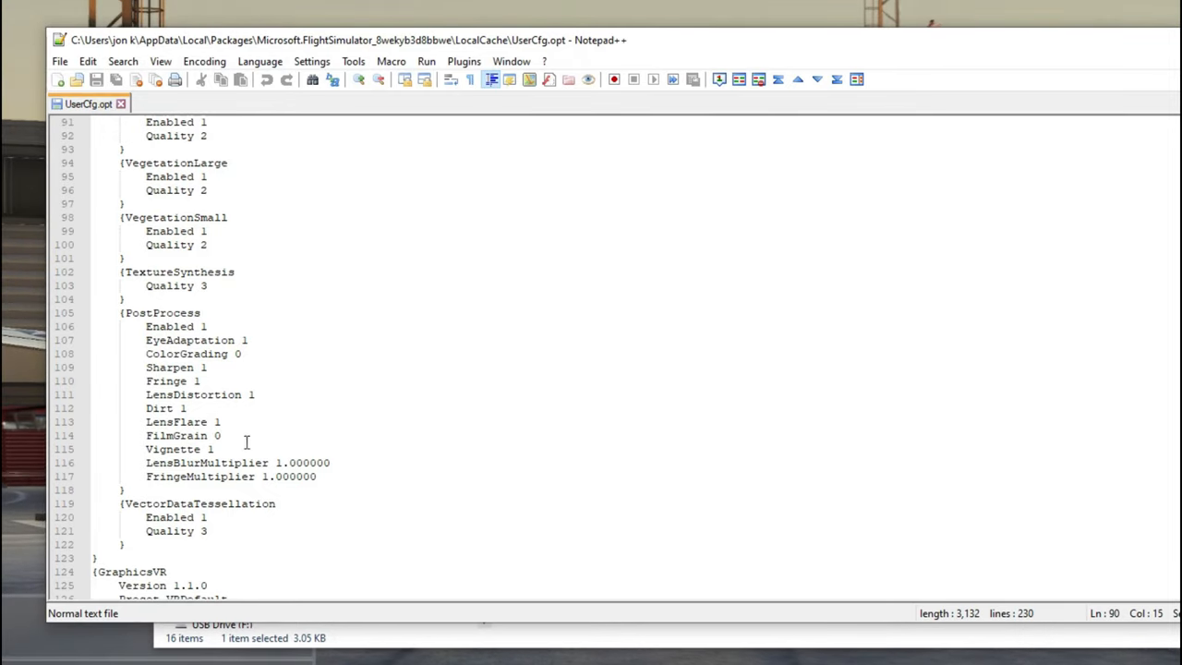
mouse_move(521, 271)
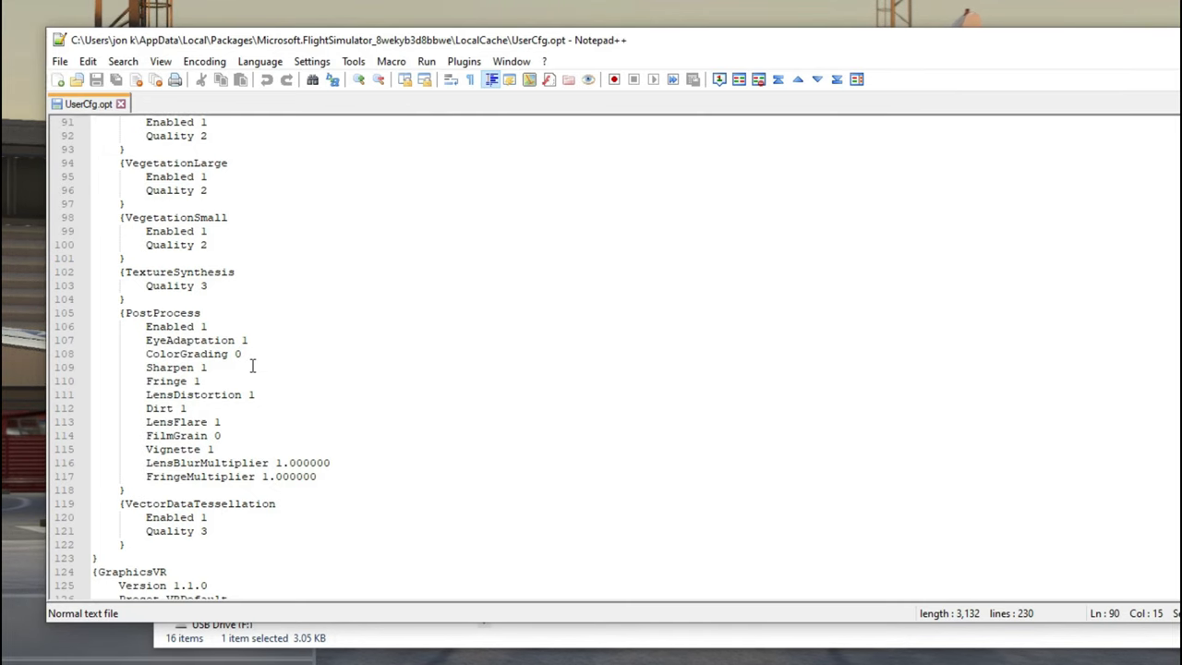
click(59, 61)
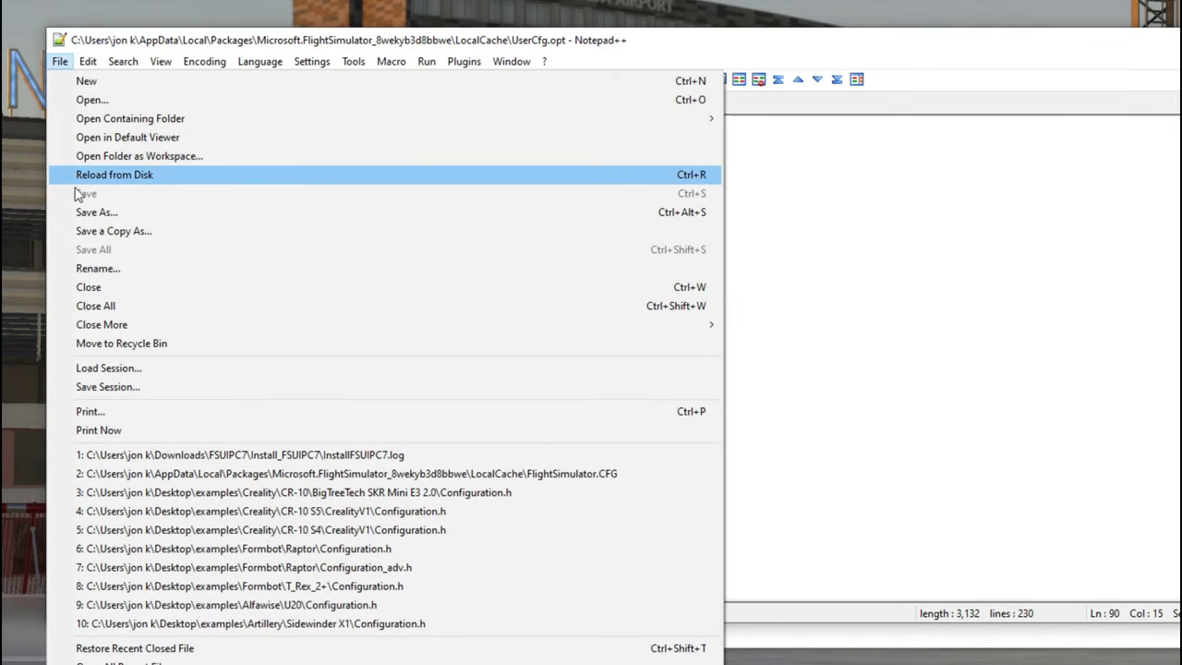
click(114, 173)
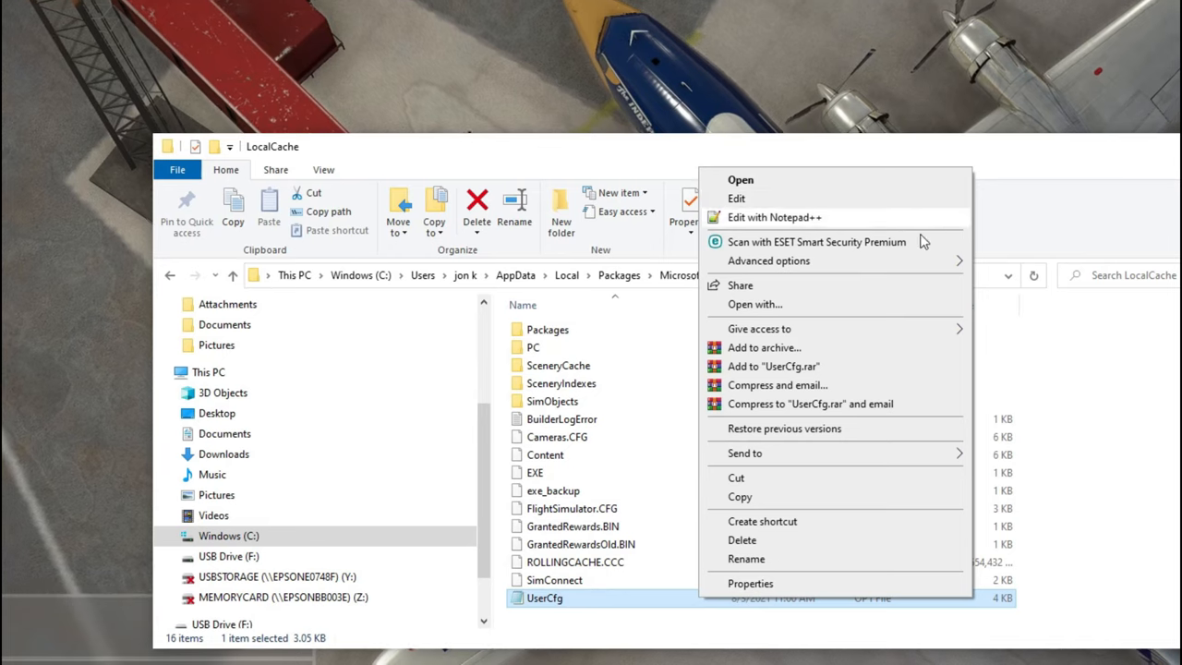
click(774, 218)
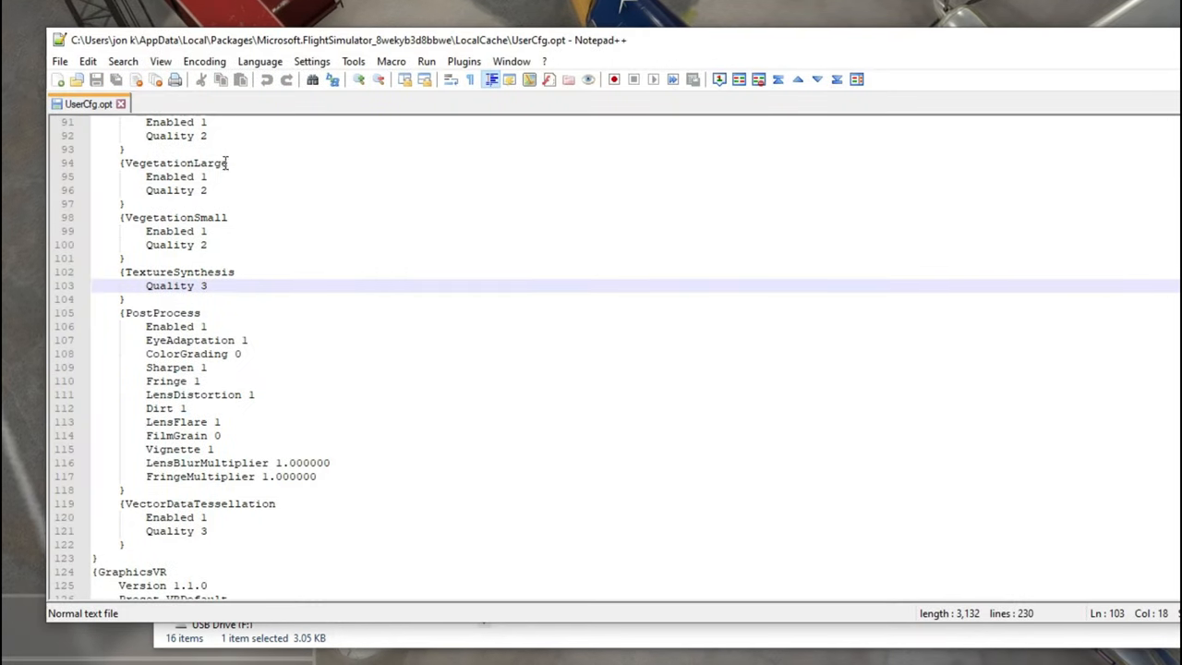
scroll(down, 3)
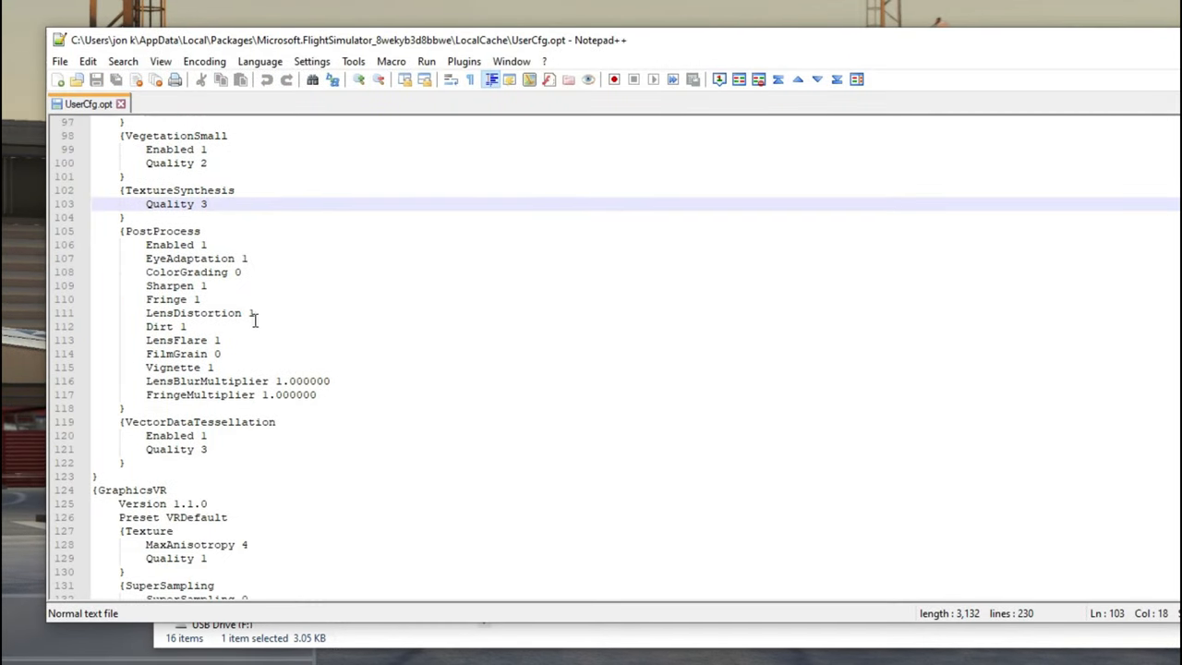
scroll(up, 3)
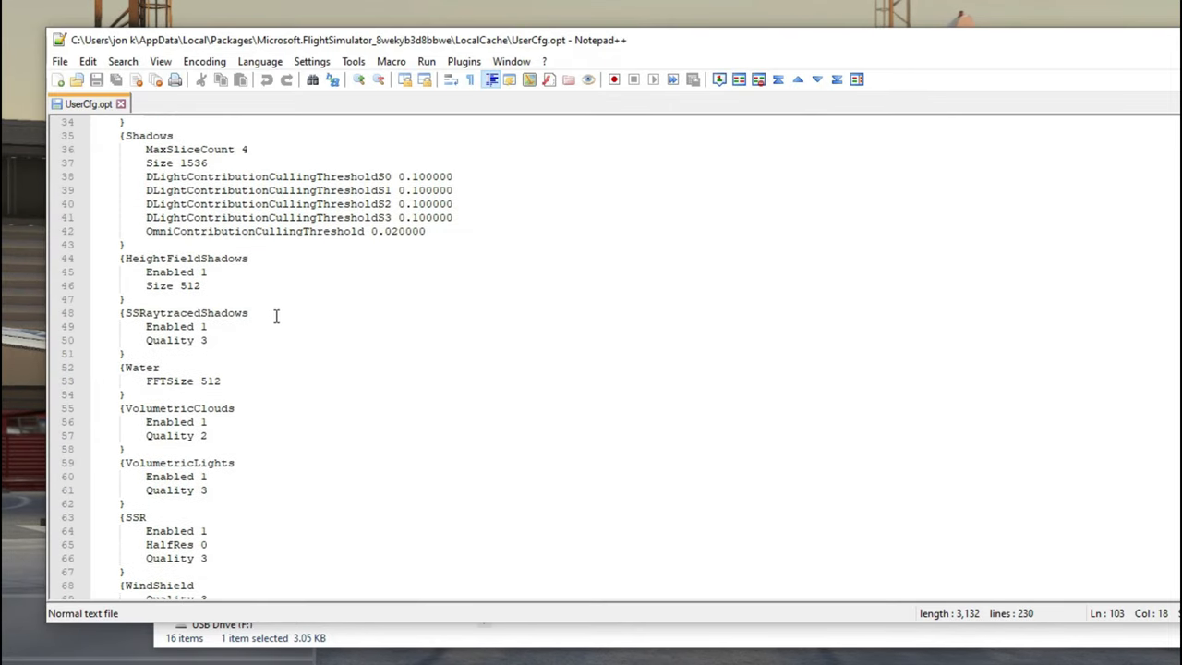
scroll(up, 3)
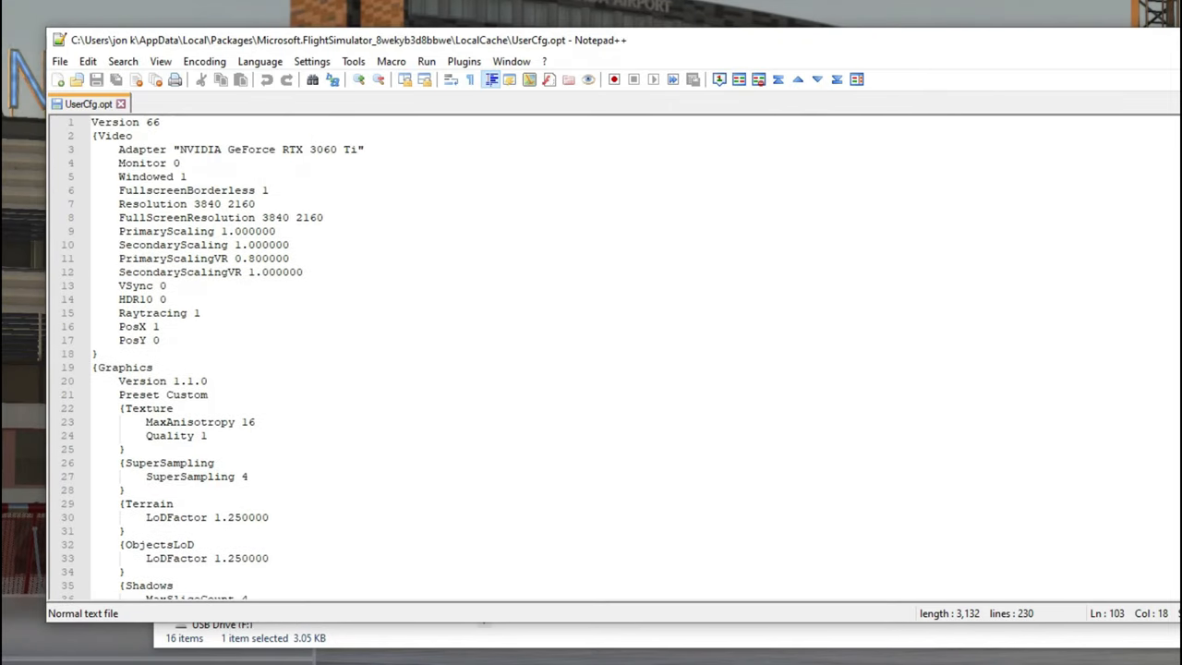